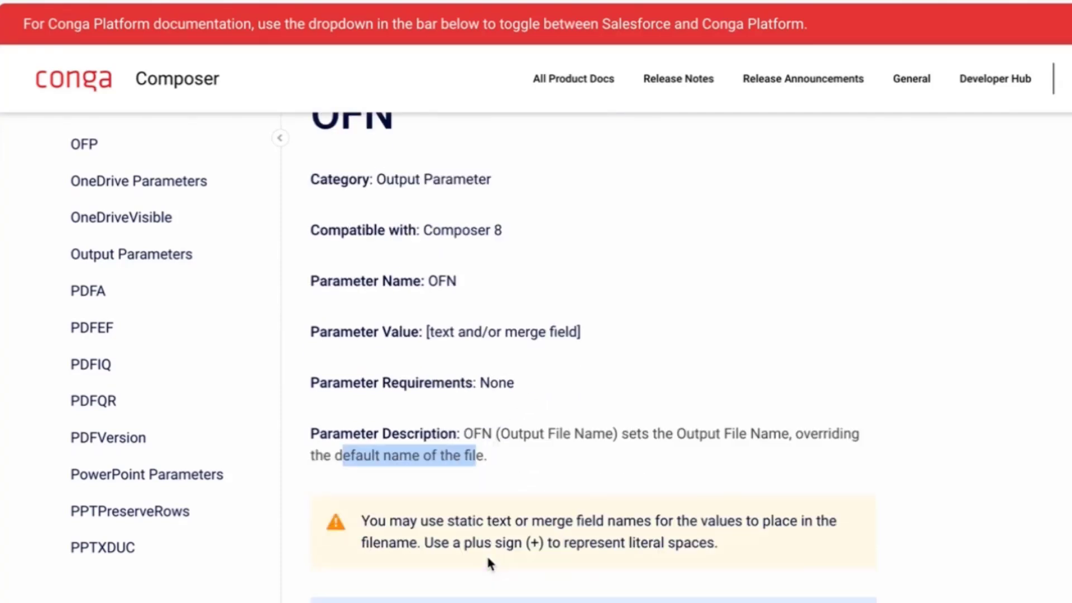
Step: Scroll through the OFN output file name documentation and its template label fields
scroll(down, 3)
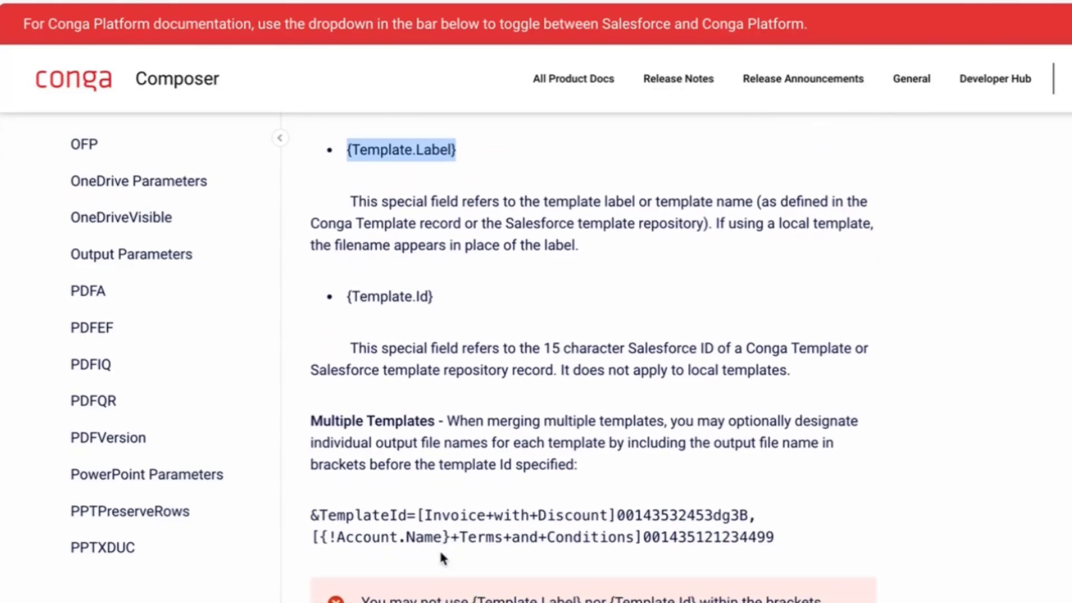
scroll(down, 3)
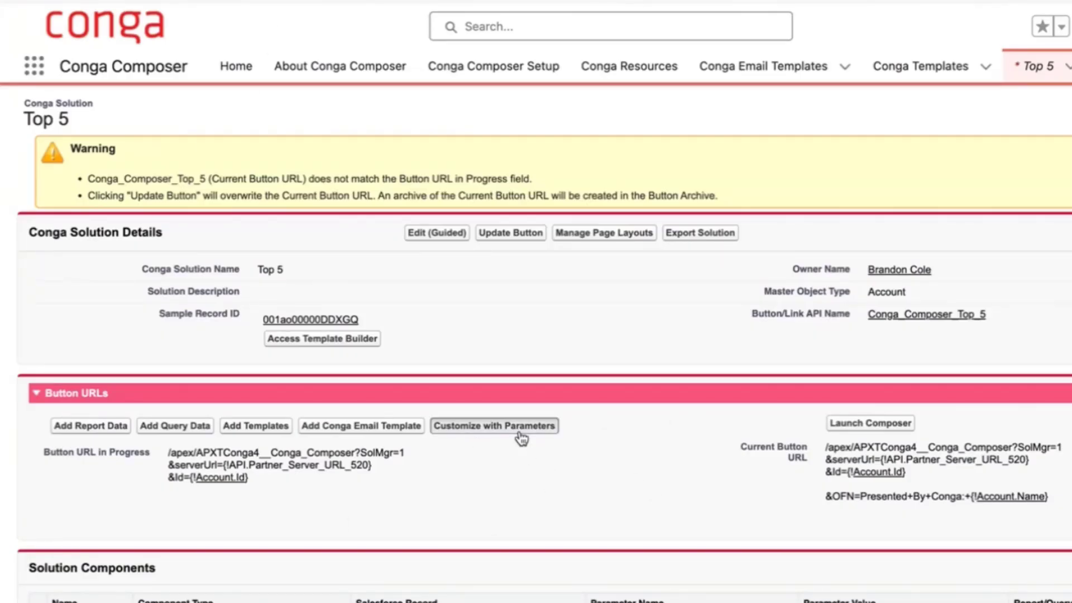
Step: Save an OFN parameter valued Presented+By+Conga:{!Account.Name} to the Top 5 solution
click(493, 425)
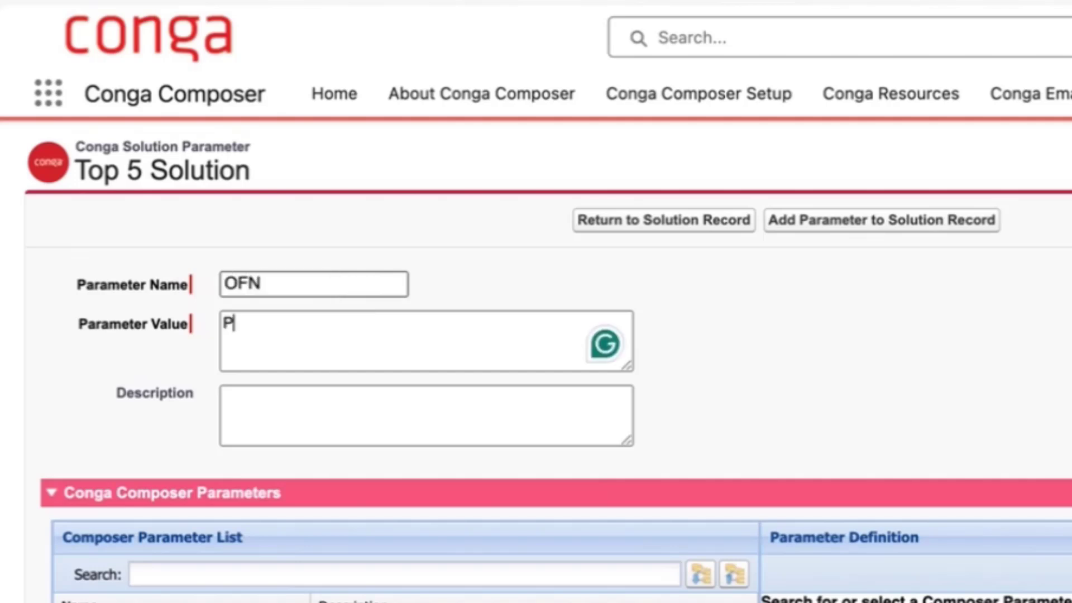
text(resented)
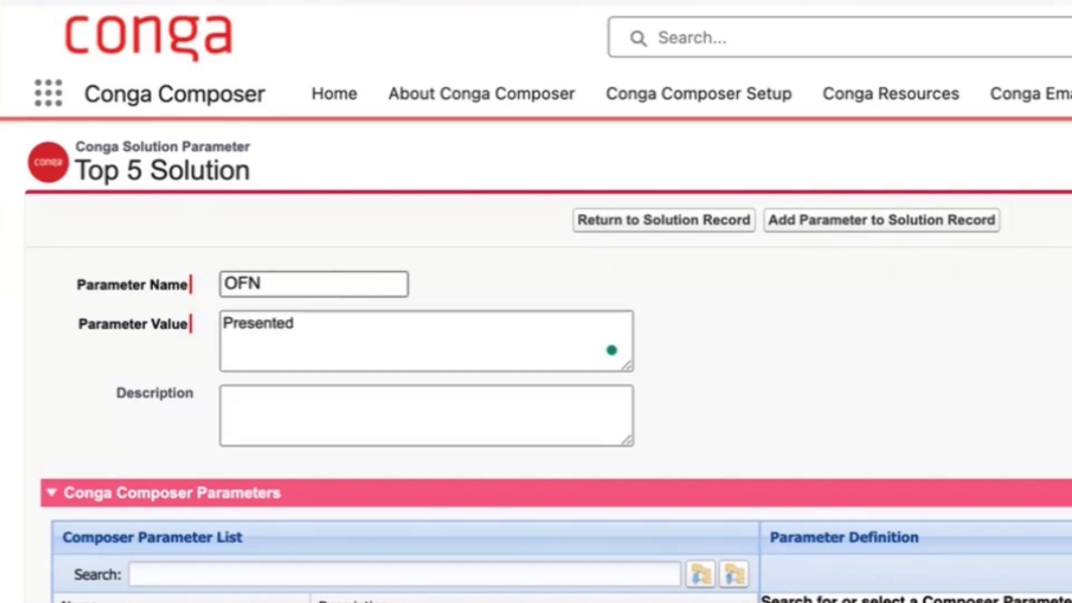
text(+)
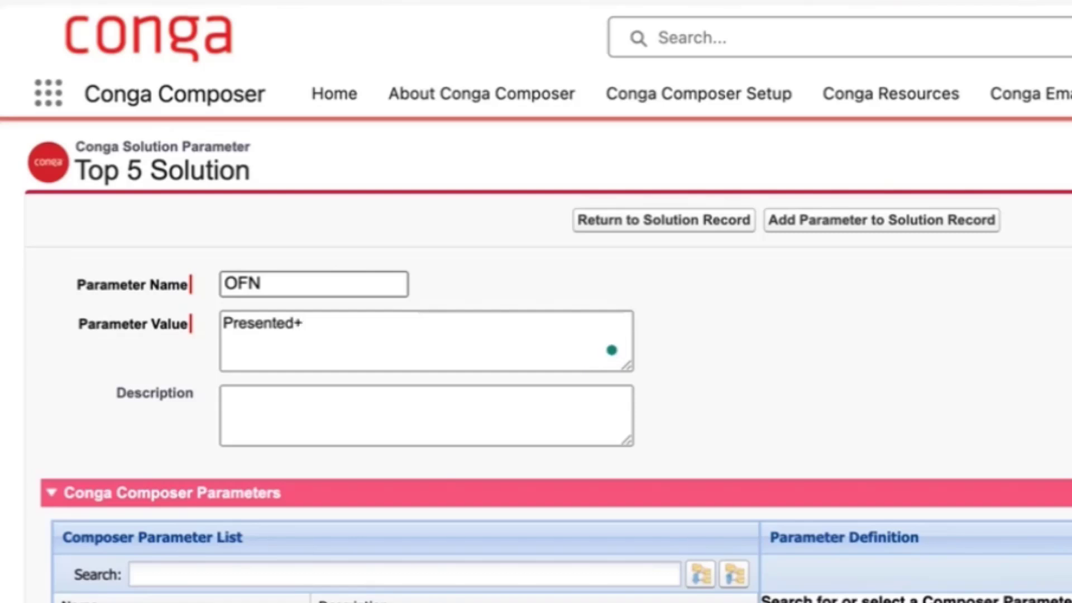
text(By+Conga:)
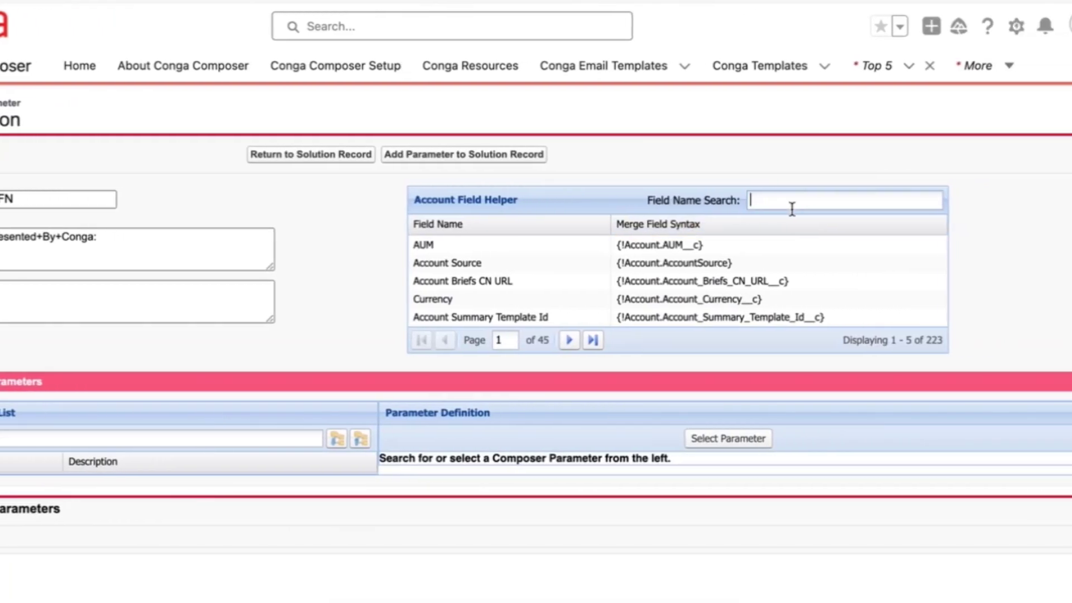
text(name)
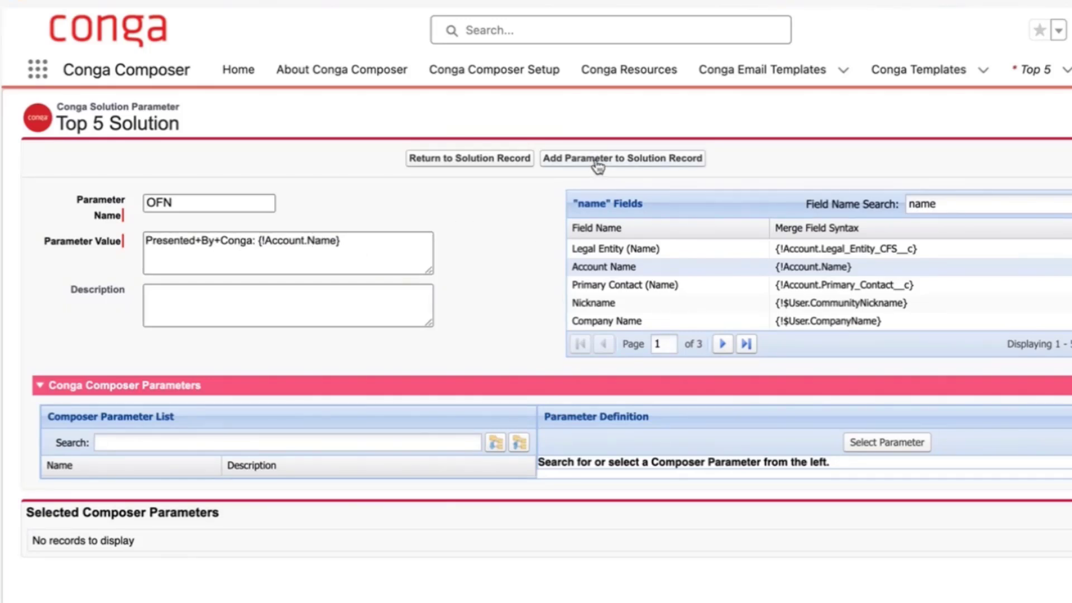
click(621, 158)
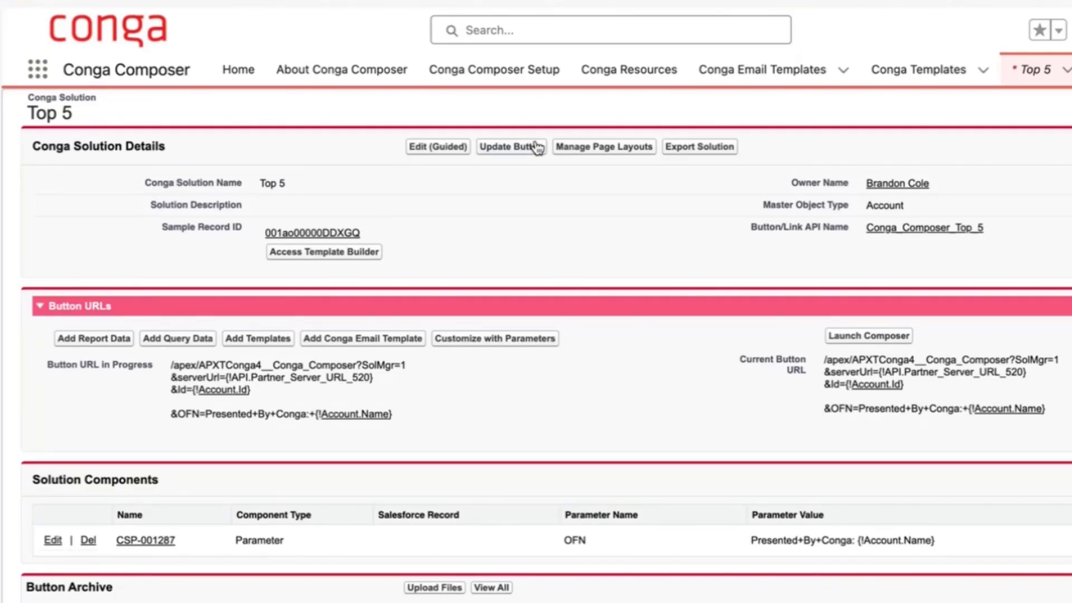
Step: Update the live Top 5 button with the OFN file-name URL
click(510, 147)
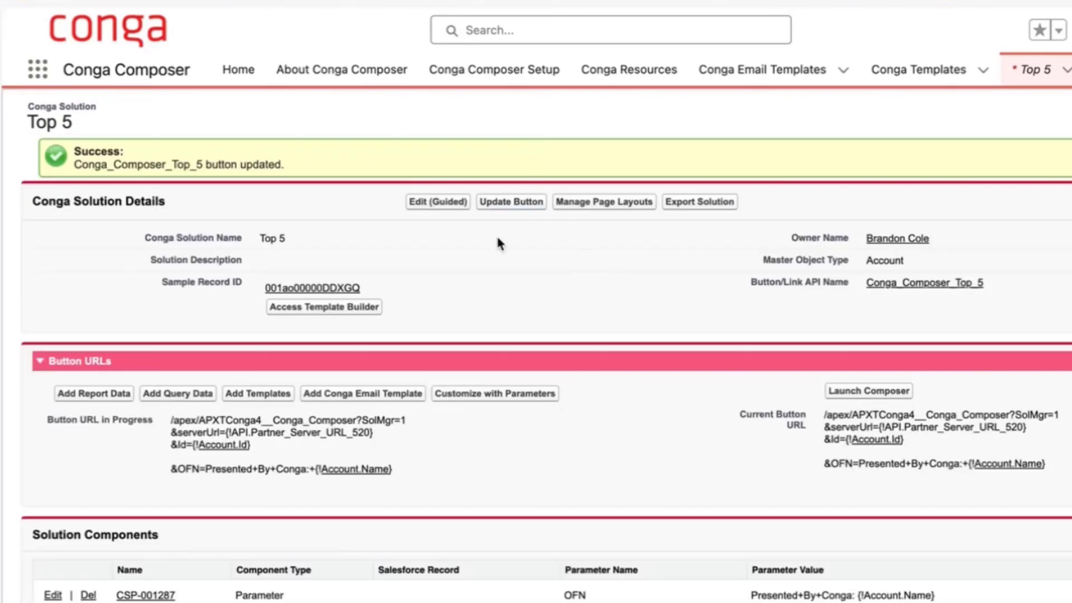
mouse_move(688, 295)
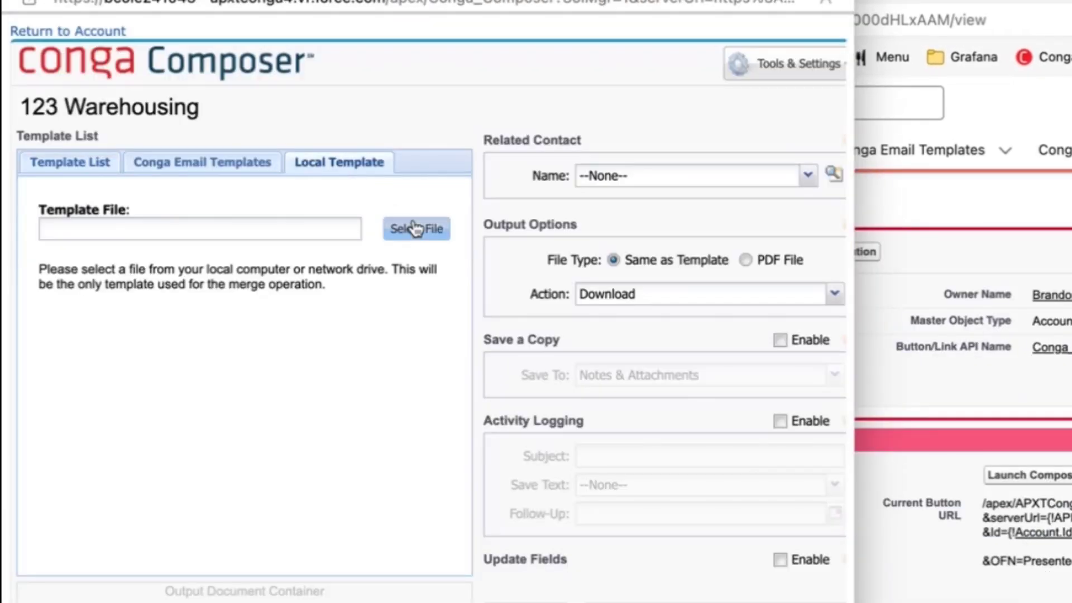
Step: Choose the local template file to merge for 123 Warehousing
click(416, 228)
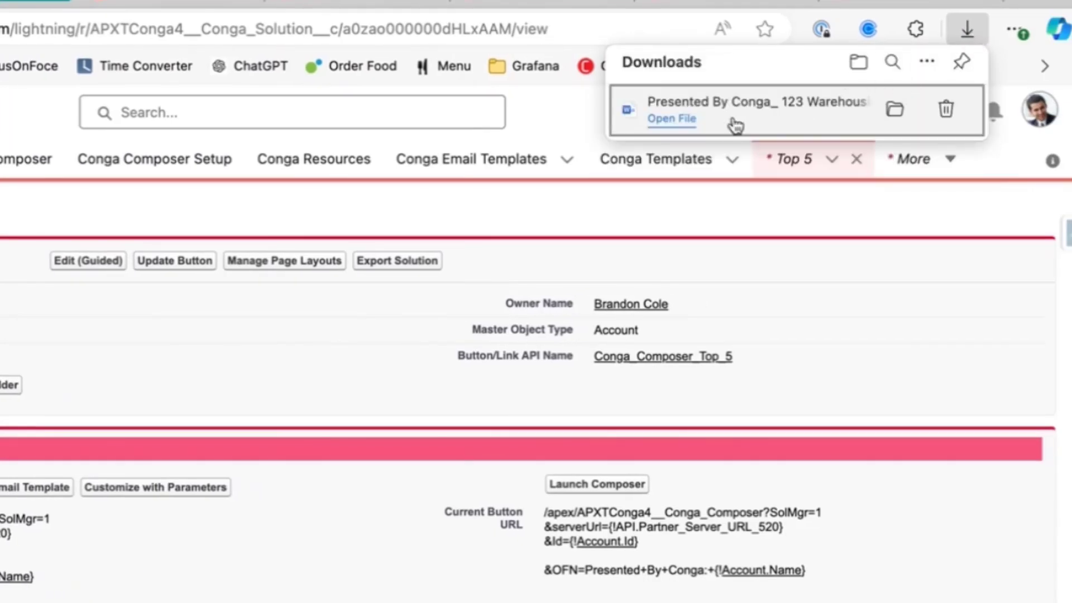
mouse_move(837, 113)
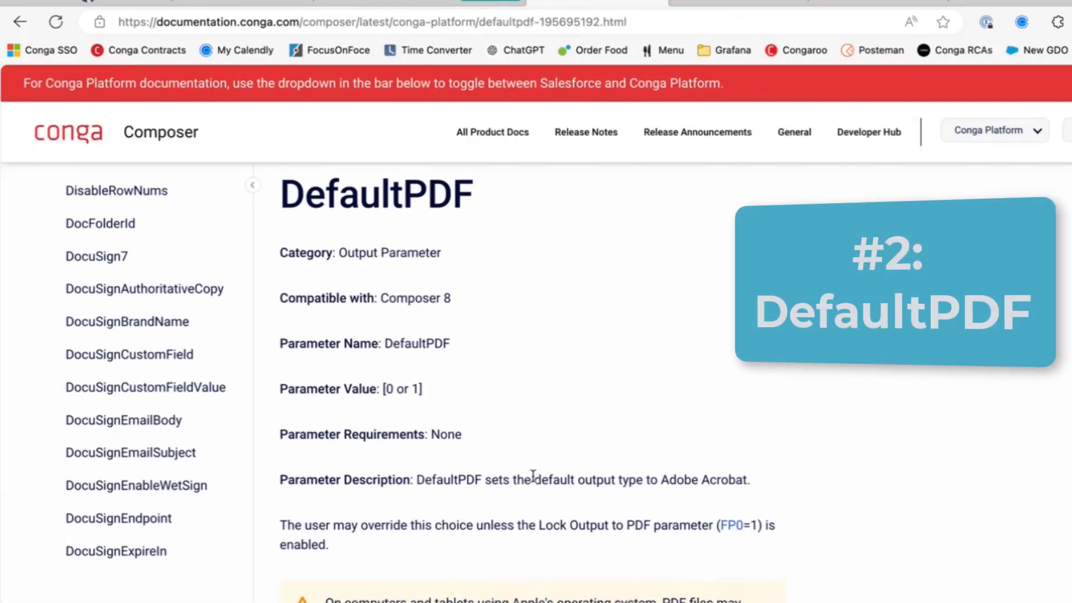
Step: Read the DefaultPDF values: 0 keeps the template format, 1 outputs PDF
scroll(down, 3)
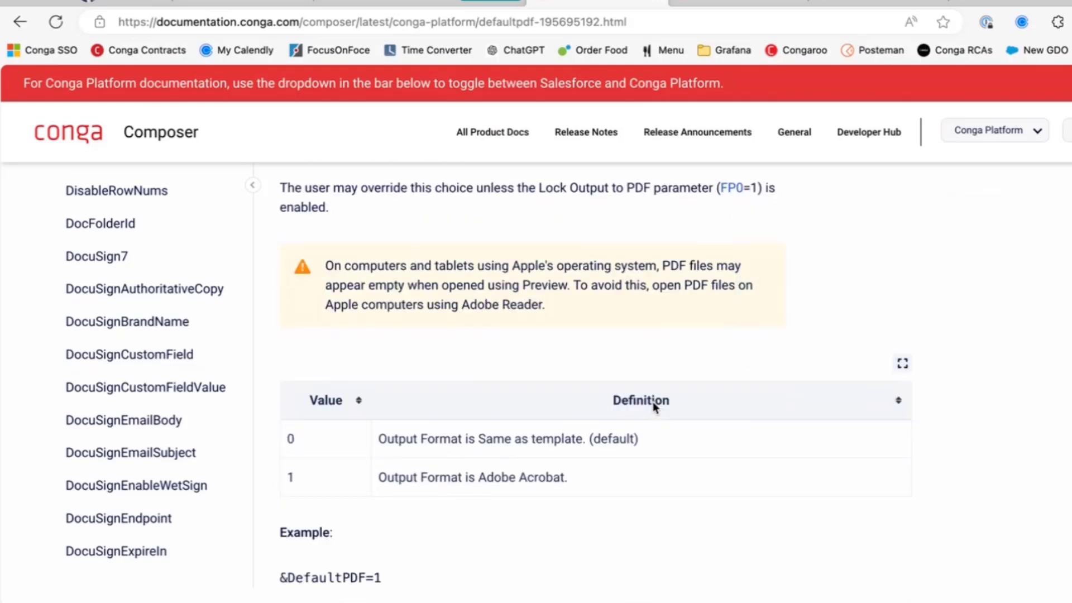
scroll(down, 3)
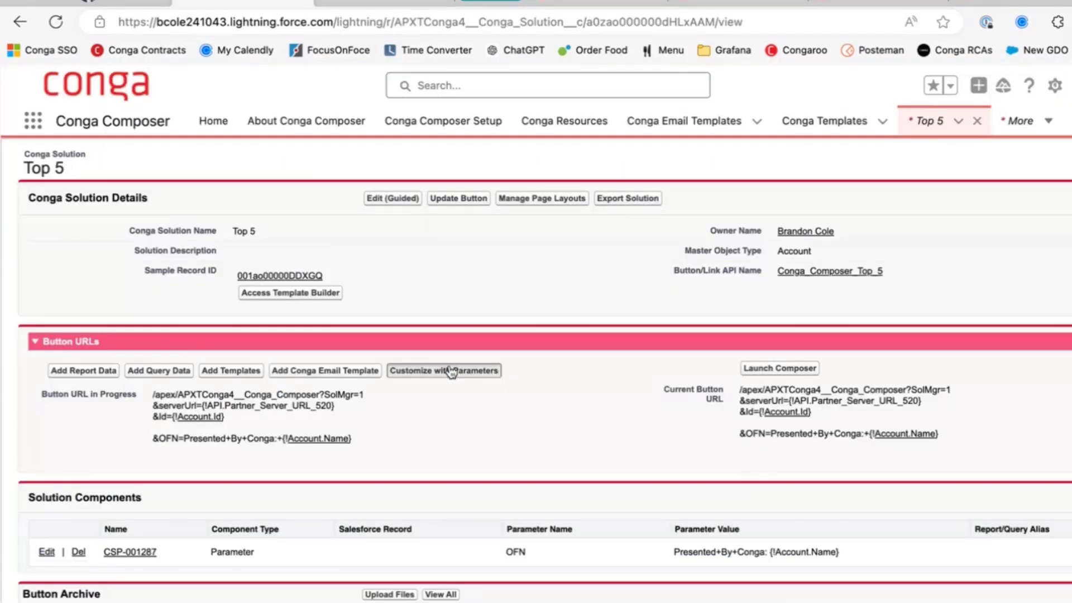
Step: Save a DefaultPDF parameter with value 1 to the Top 5 solution record
click(444, 369)
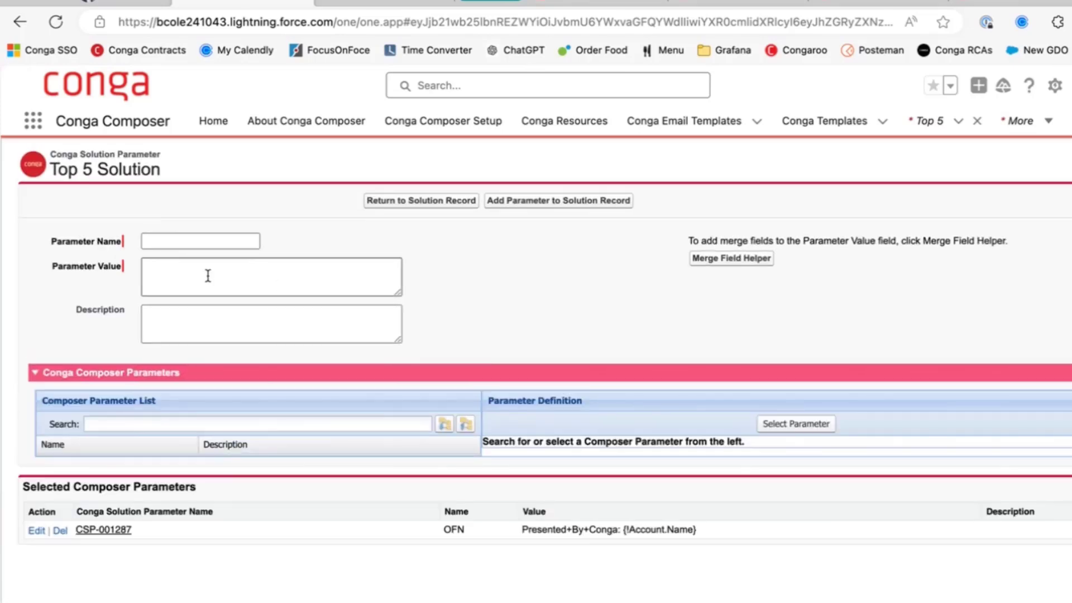
text(DefaultPDF)
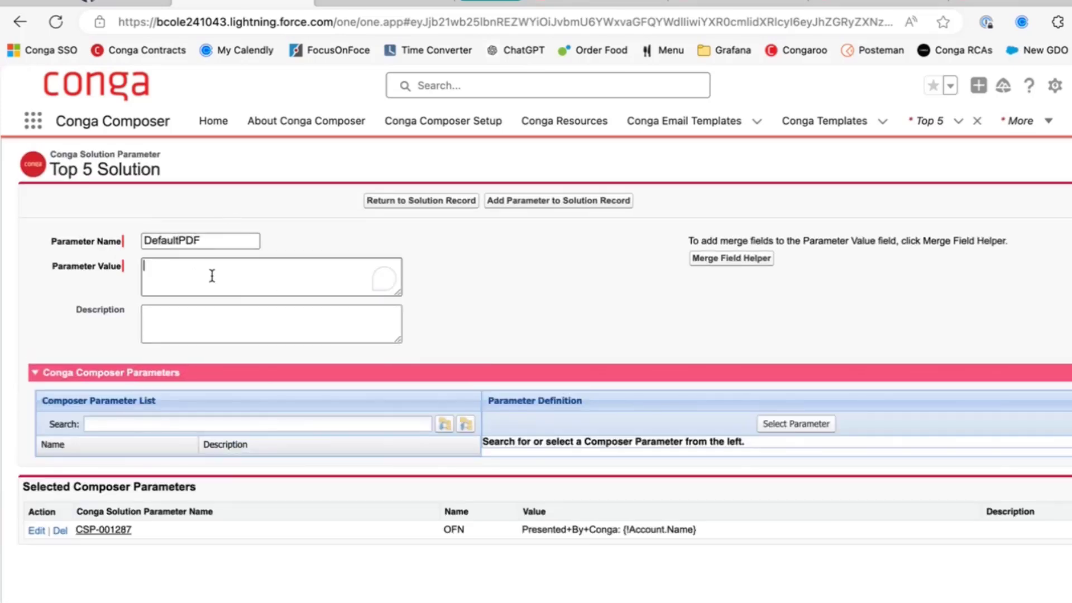
text(1)
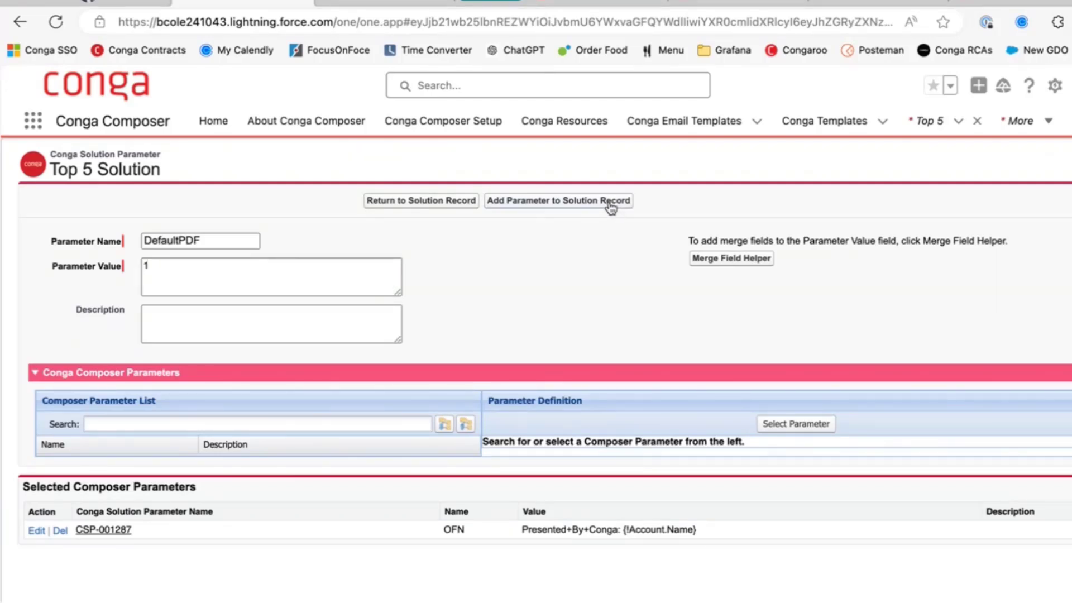
click(557, 201)
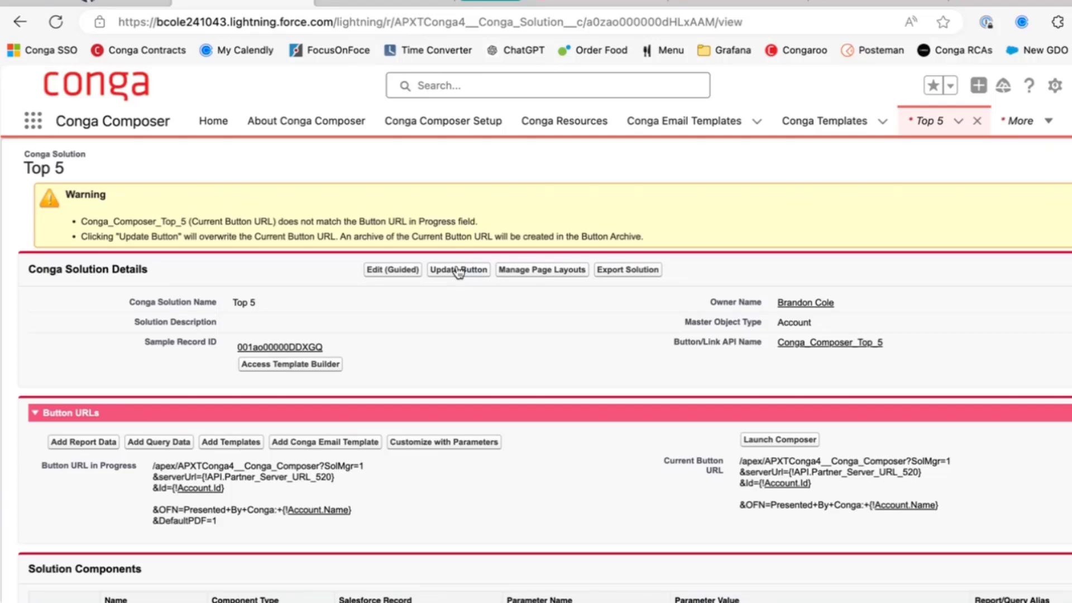
Step: Push DefaultPDF=1 to the live button and merge-download a 123 Warehousing PDF
click(779, 438)
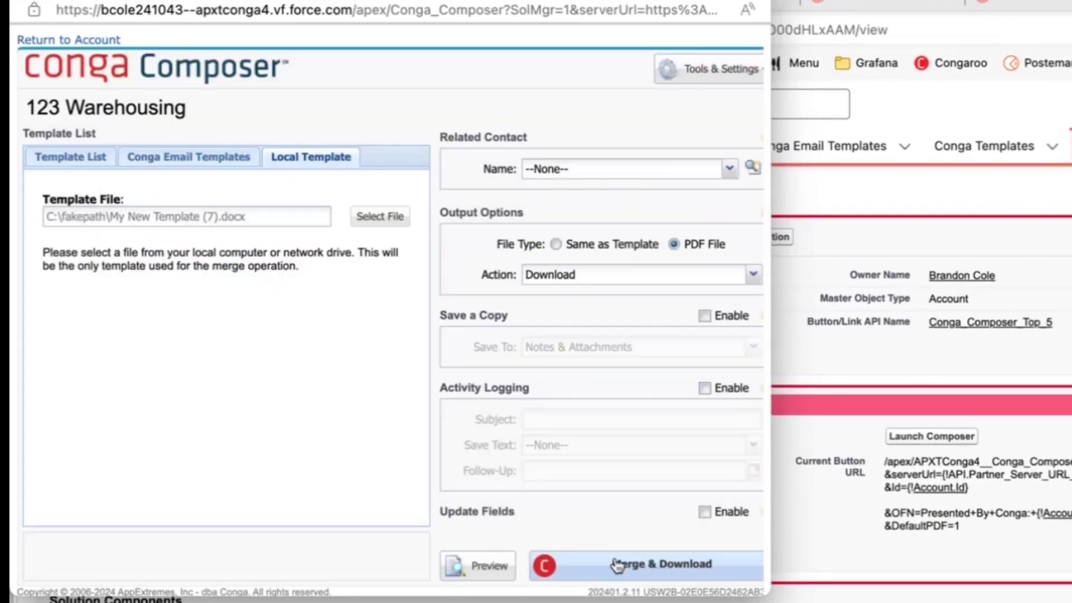
click(660, 564)
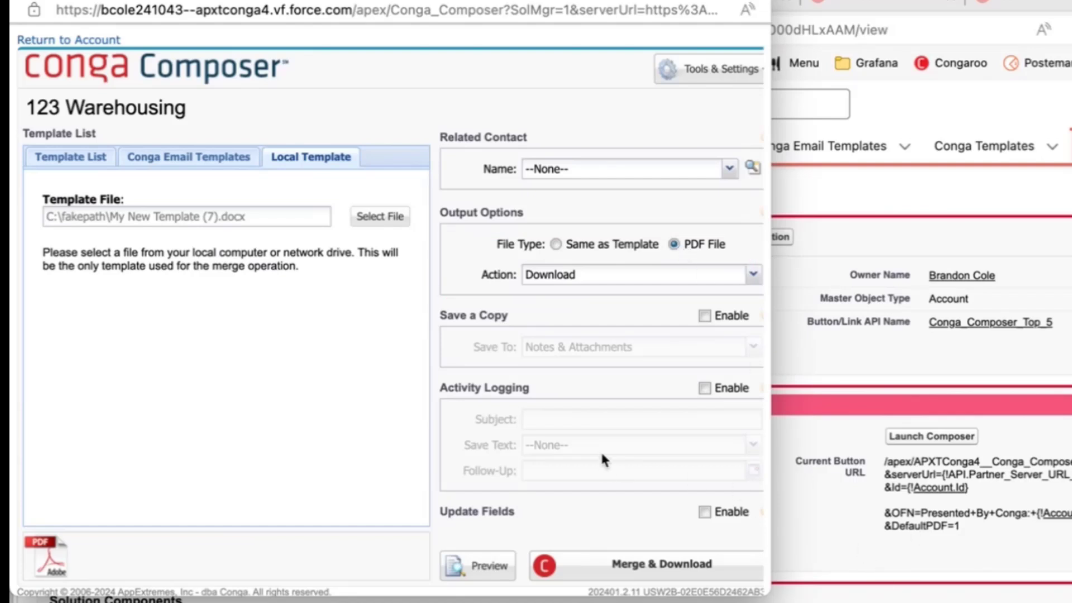
mouse_move(309, 194)
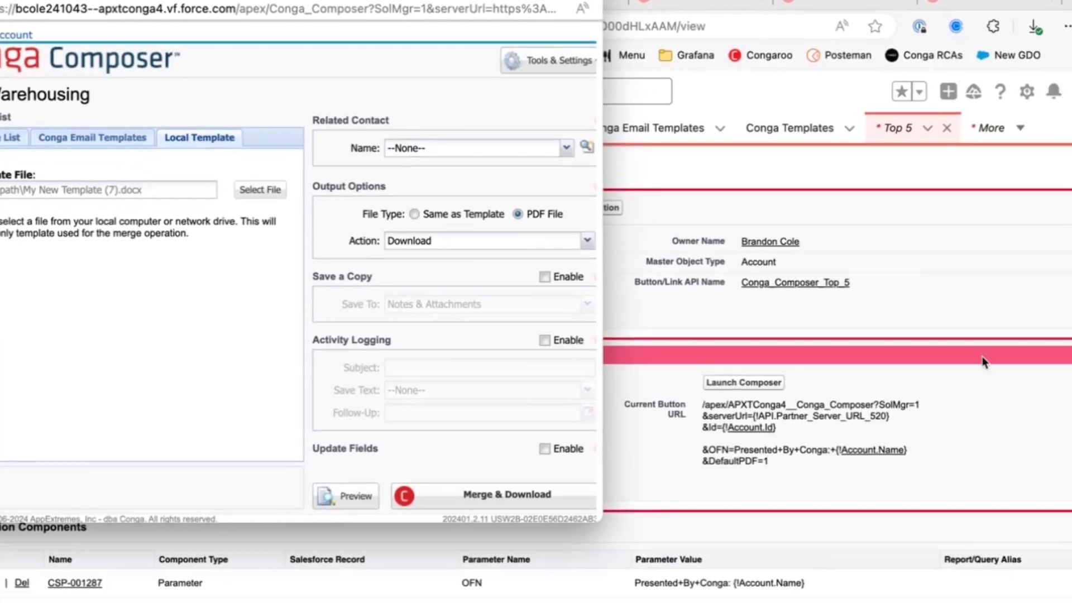
click(506, 494)
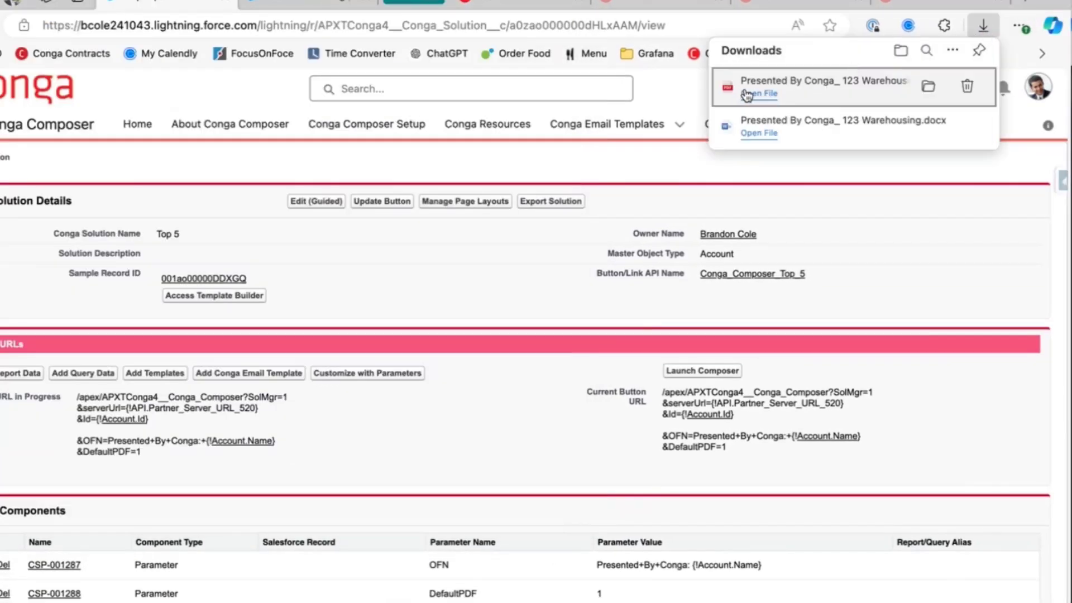
mouse_move(758, 94)
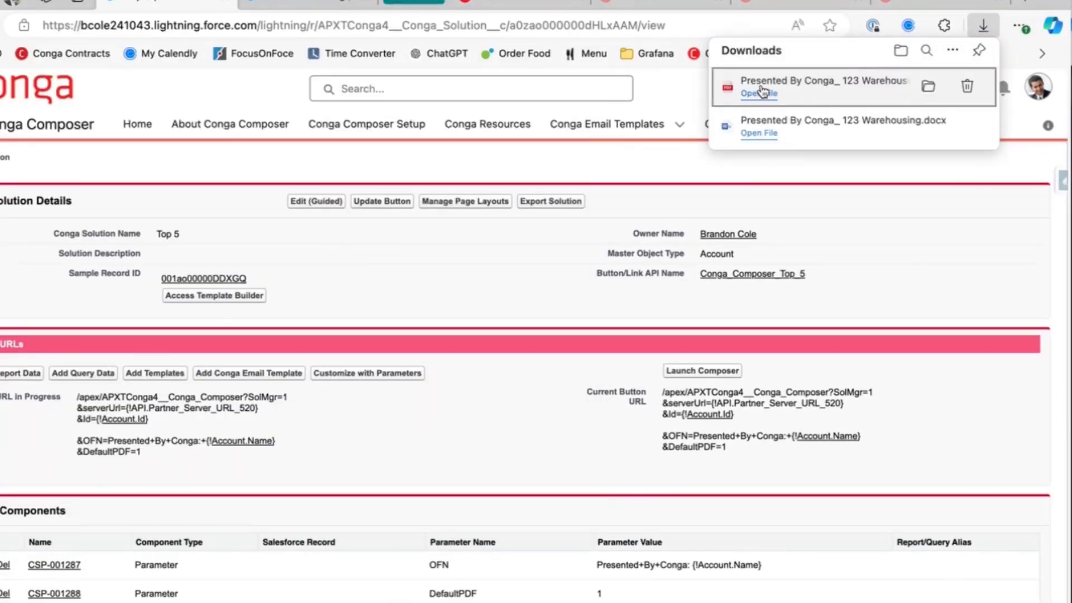
mouse_move(899, 87)
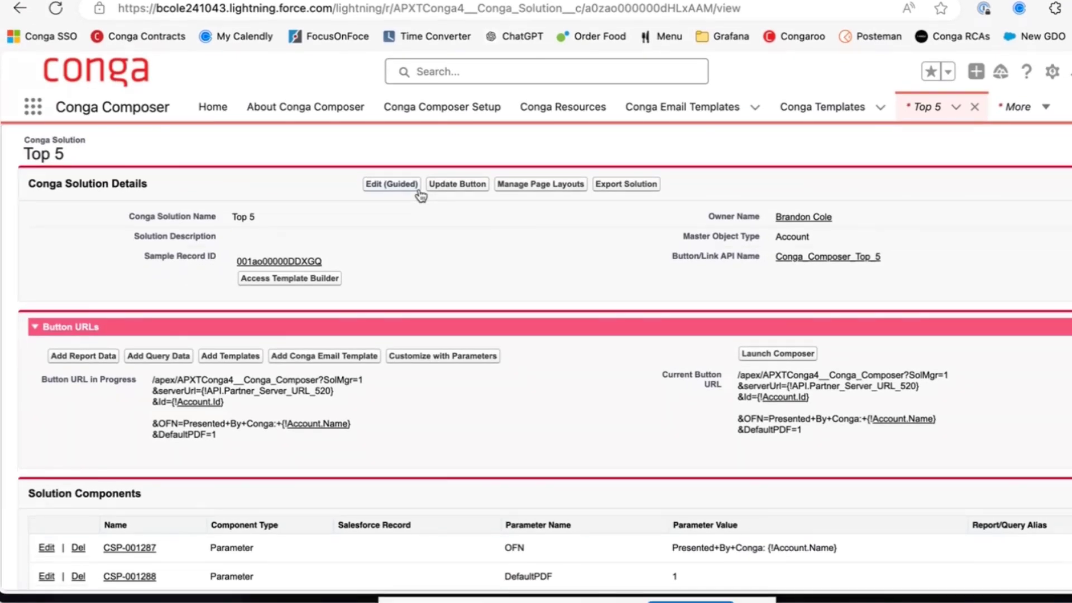
mouse_move(419, 4)
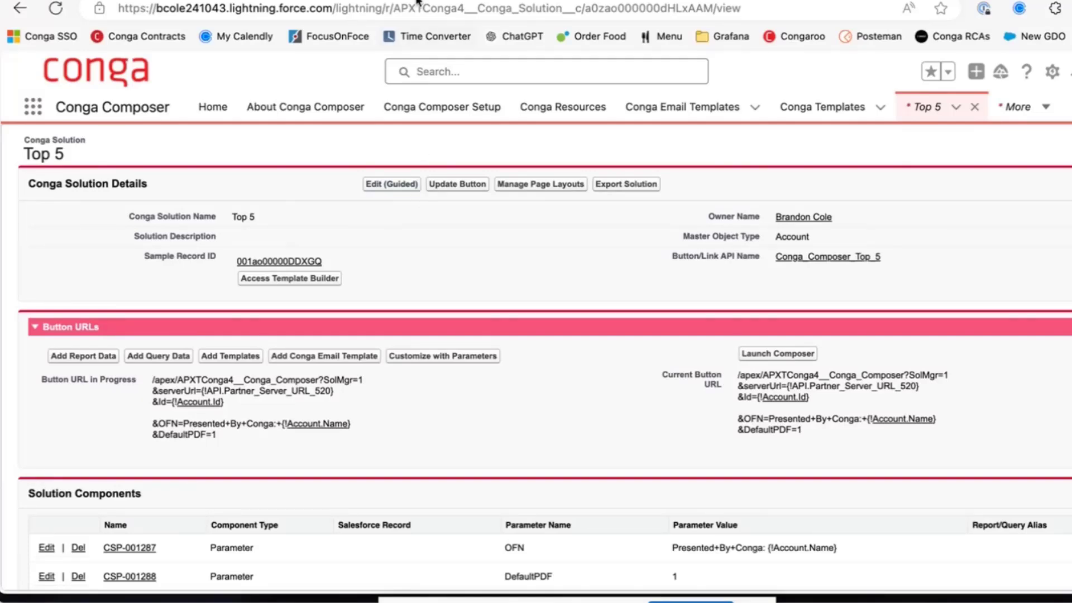
Step: Switch to the 123 Warehousing account record to view its Top5 Test field
click(278, 262)
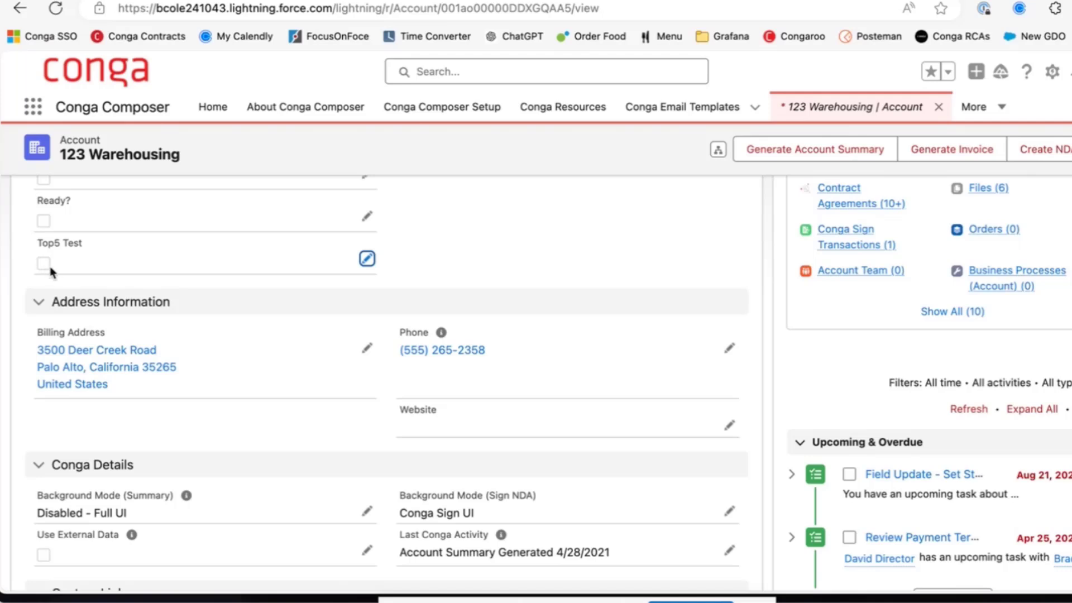
mouse_move(799, 4)
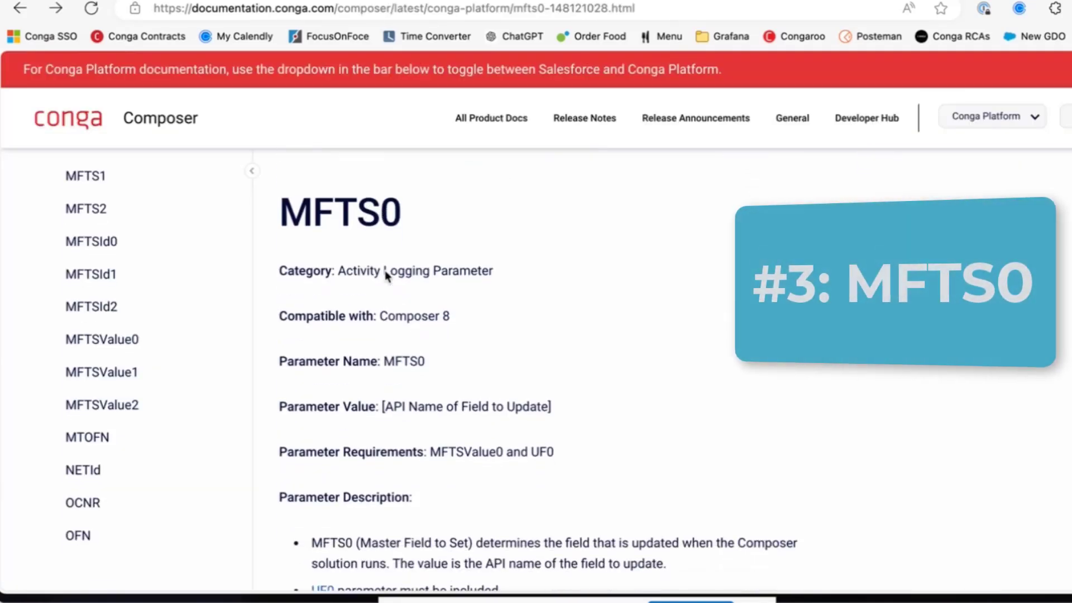
mouse_move(435, 535)
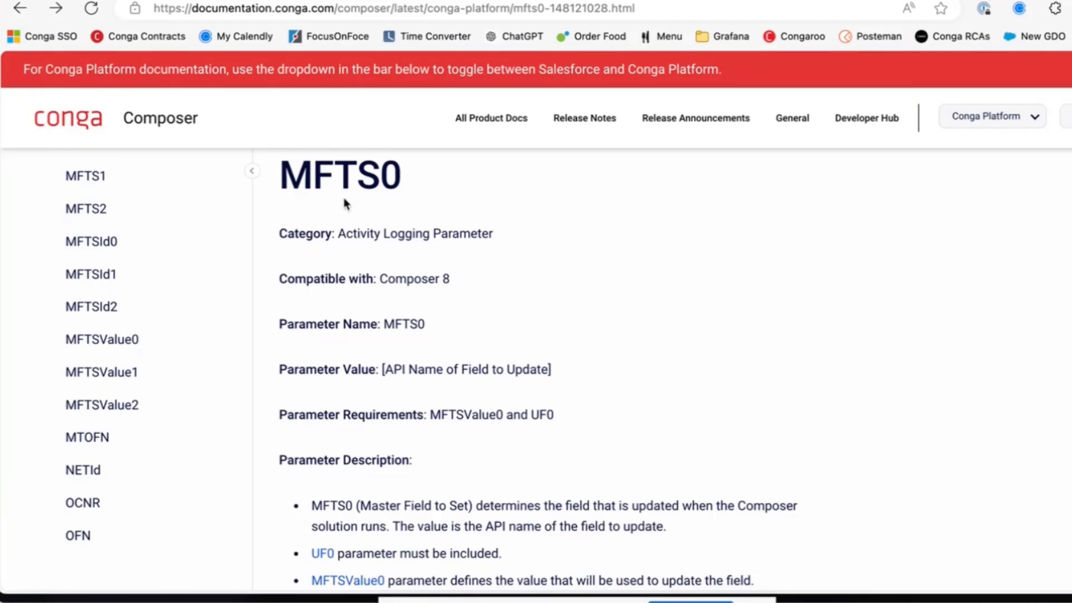
Step: Read the MFTS0 page, highlighting that MFTSValue0 and UF0 are required
scroll(down, 3)
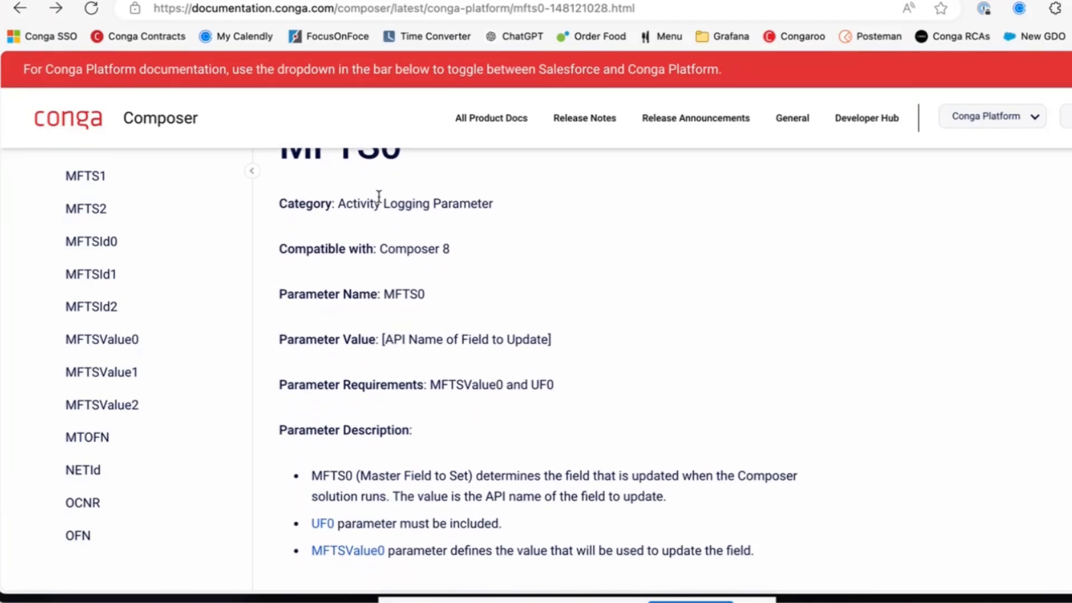
scroll(down, 3)
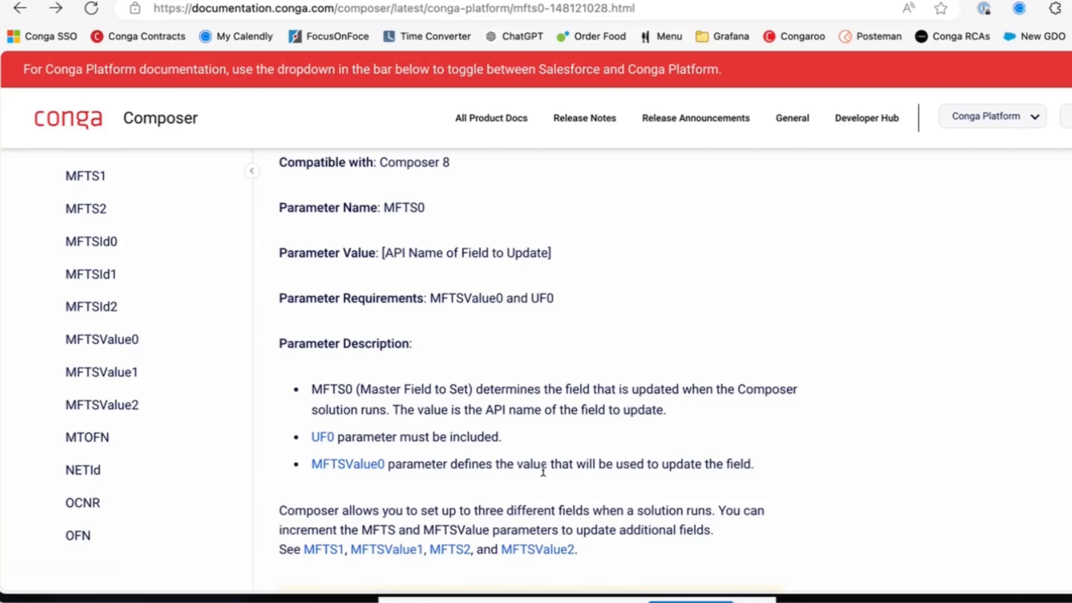
scroll(down, 3)
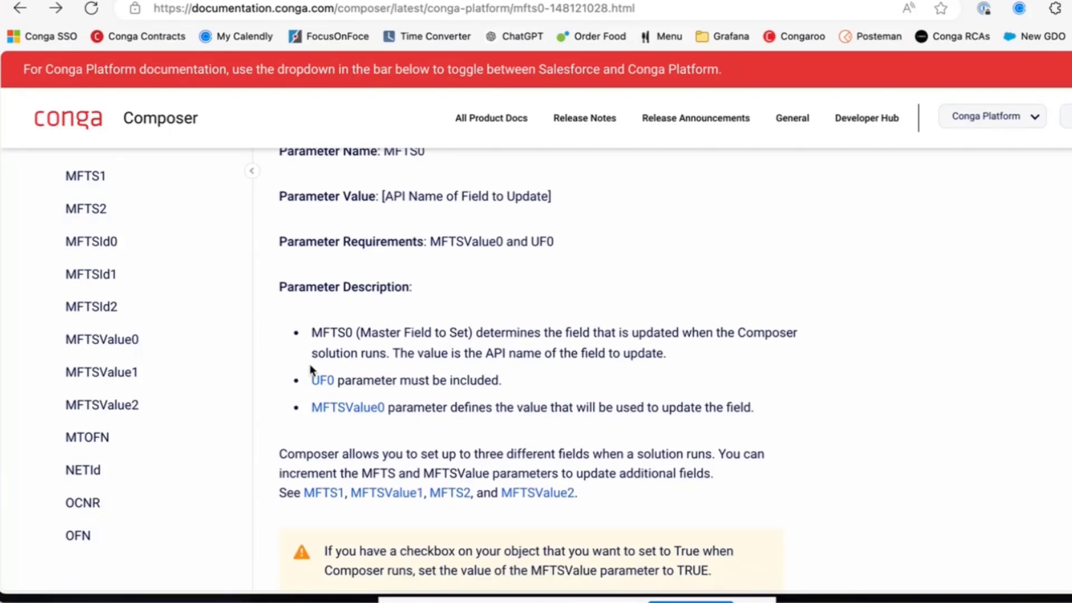
drag(311, 380, 369, 380)
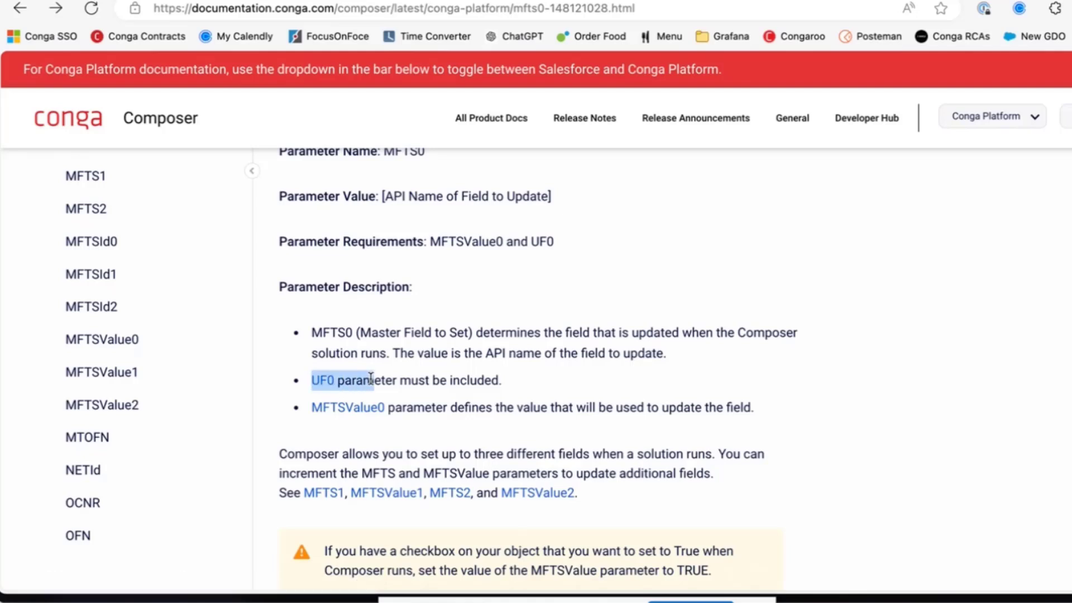
click(321, 380)
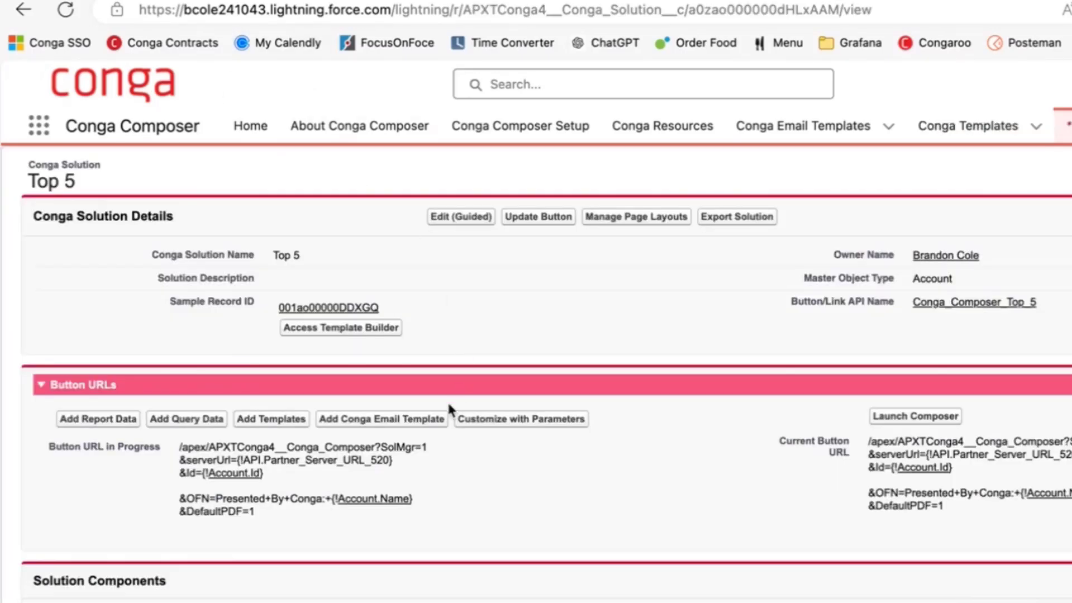
Step: Add the UF0=1 parameter to the Top 5 solution
click(521, 420)
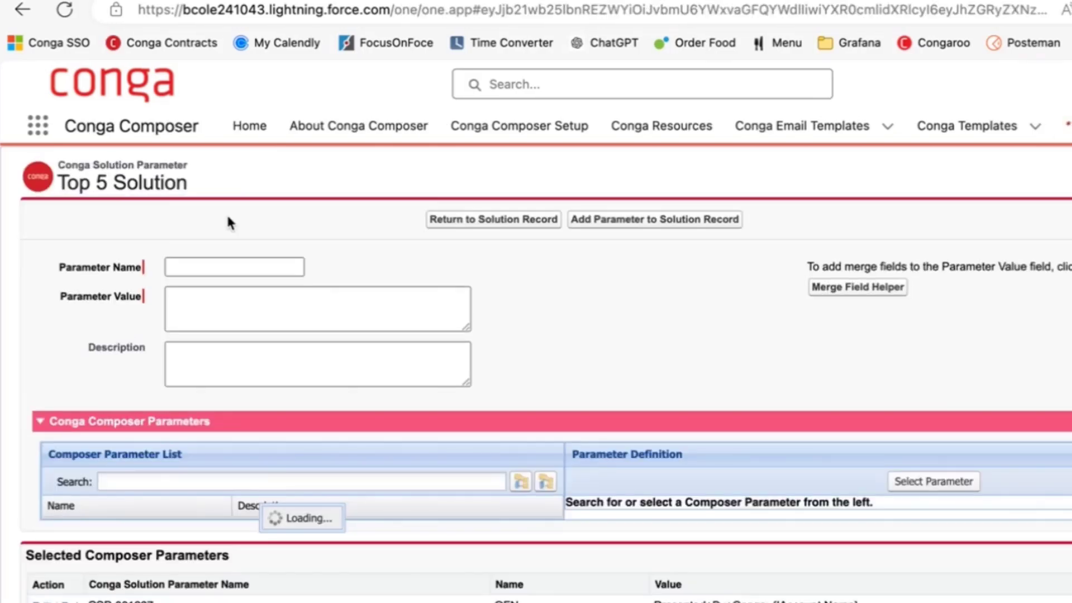
text(UF0)
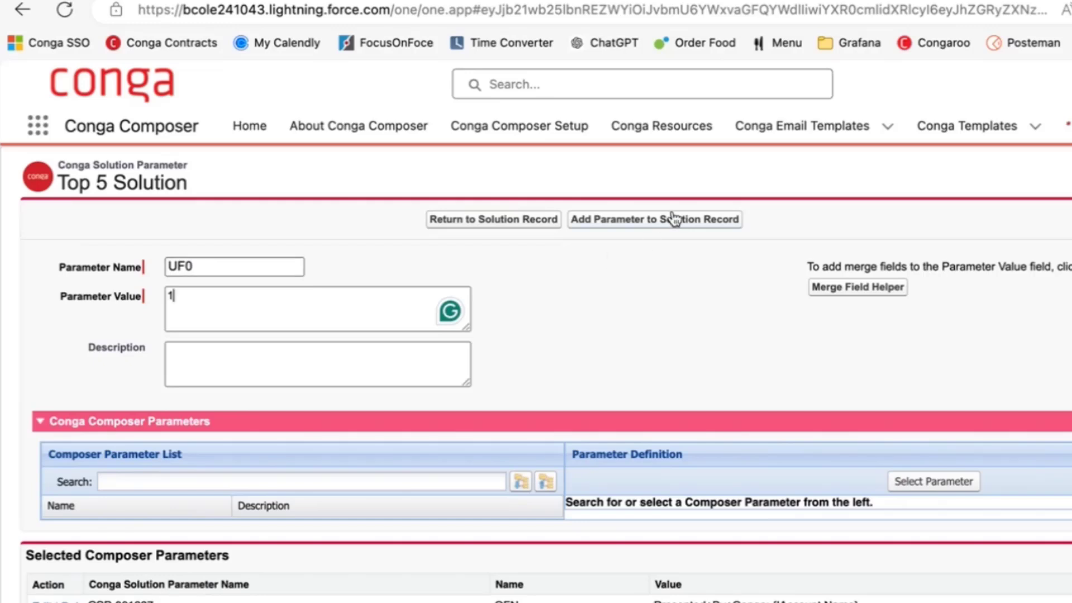
click(654, 219)
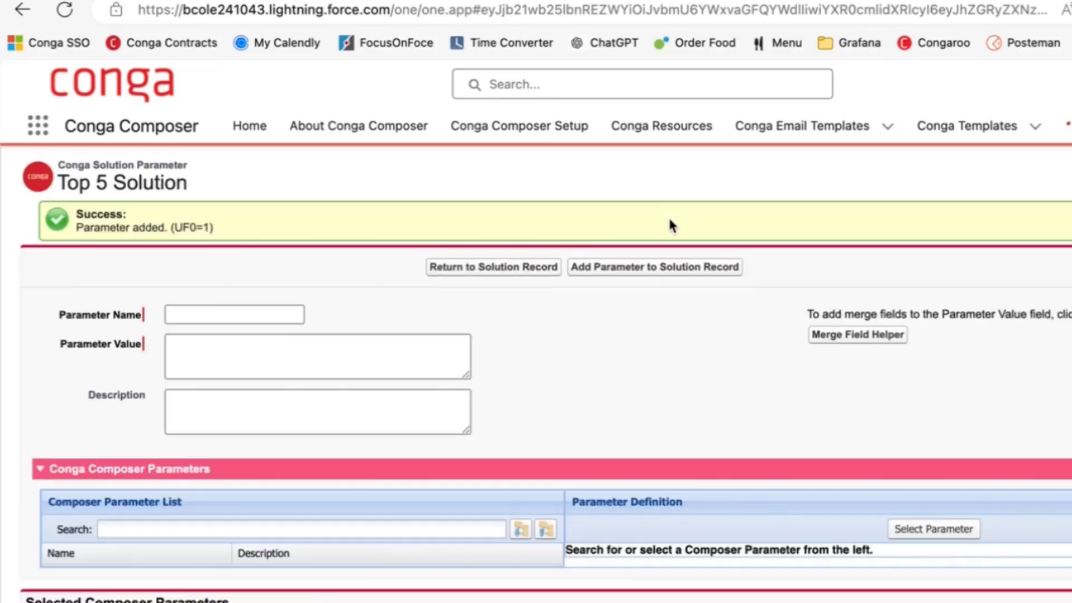
Step: Add the MFTS0=Top5_Test__c parameter to the Top 5 solution
click(234, 314)
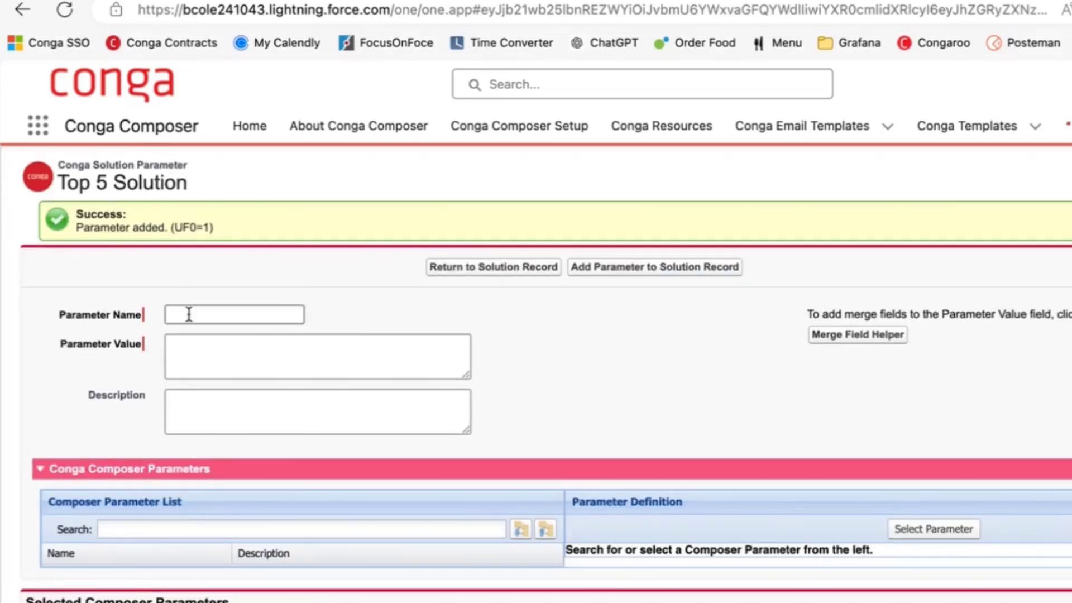
text(MFTS0)
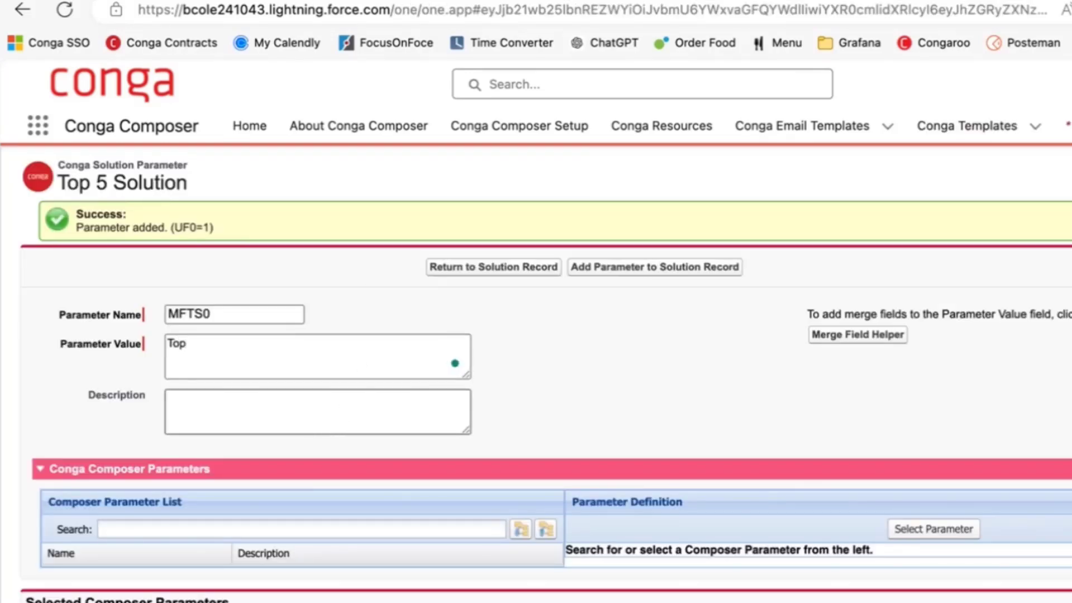
text(5_Test__c)
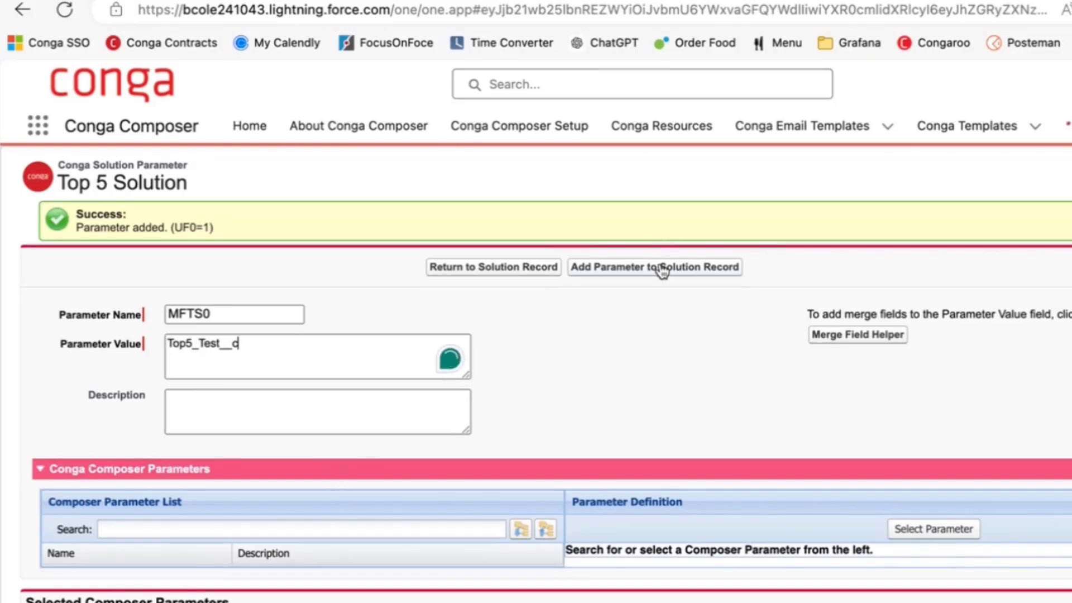
click(653, 267)
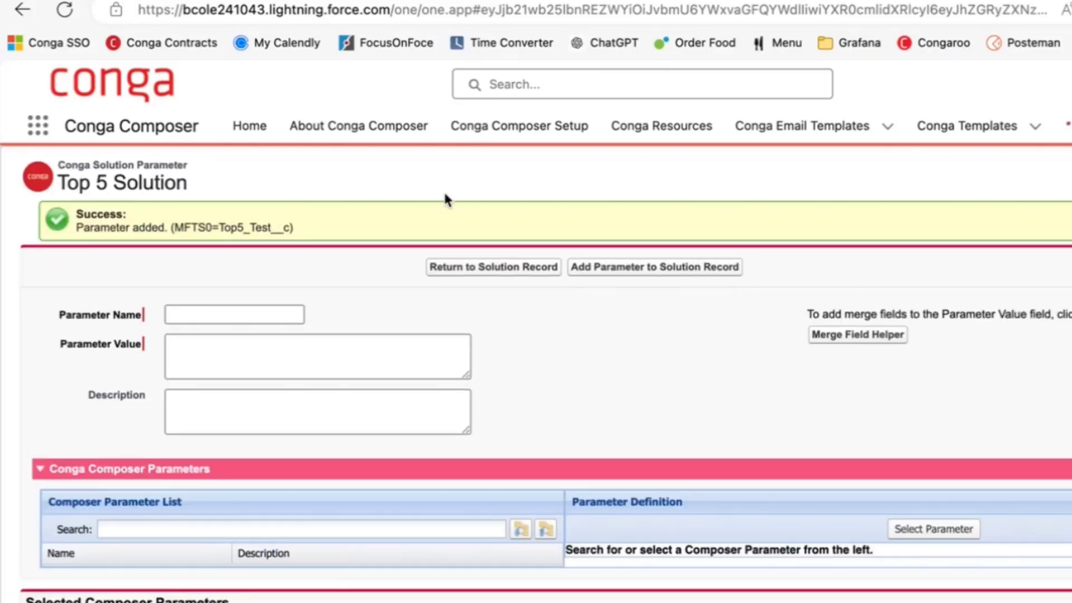
Step: Enter MFTSValue0 with value 1 and add it to the Top 5 solution record
text(MF)
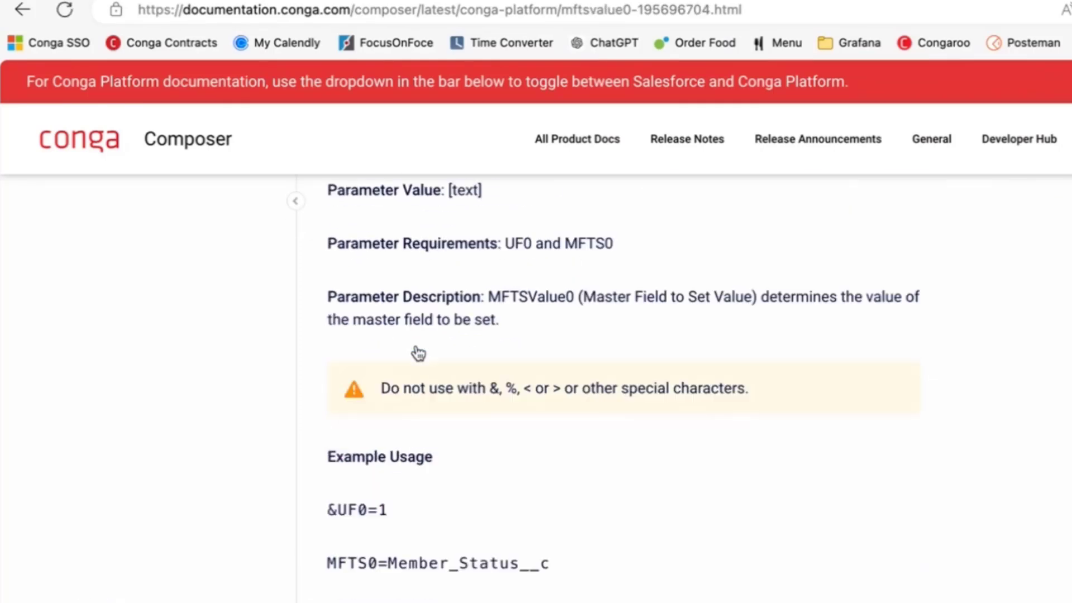
scroll(down, 3)
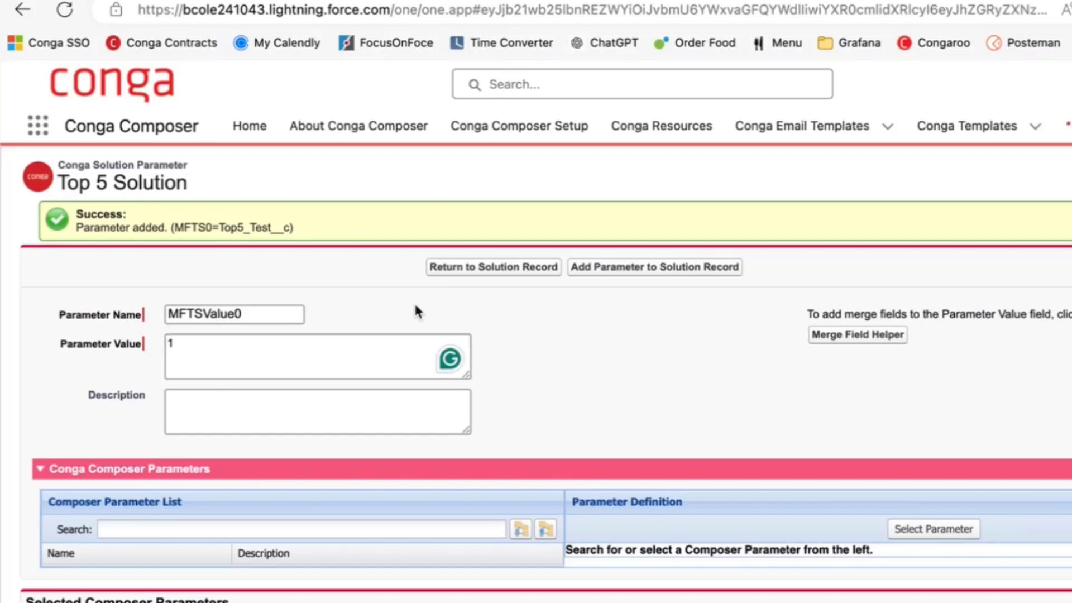
click(655, 267)
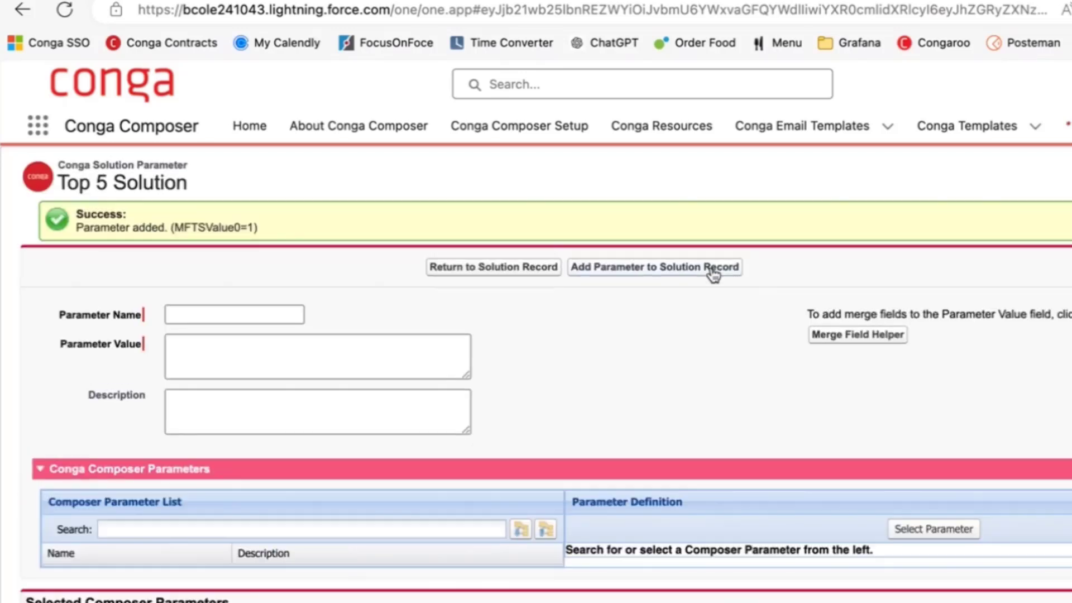
scroll(down, 3)
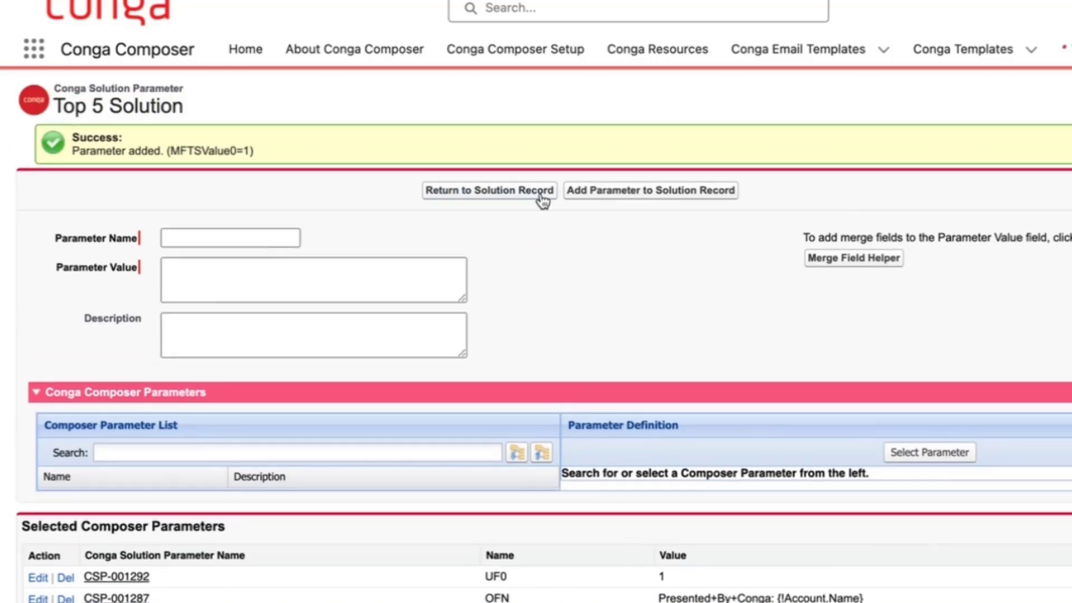
Step: Update the Top 5 button with the master-field parameters and launch Composer for 123 Warehousing
click(488, 190)
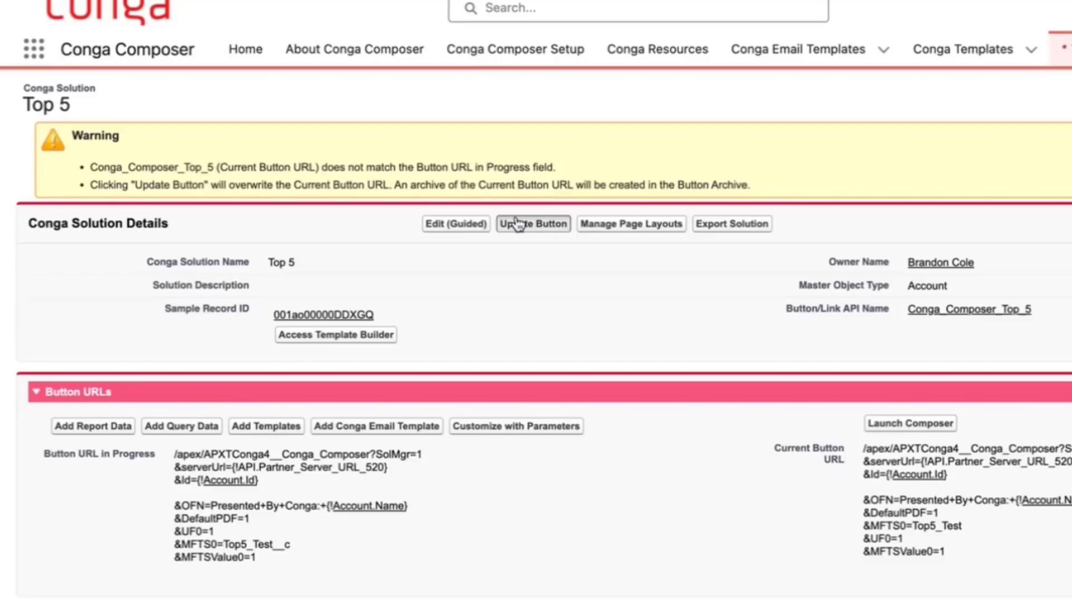
click(533, 224)
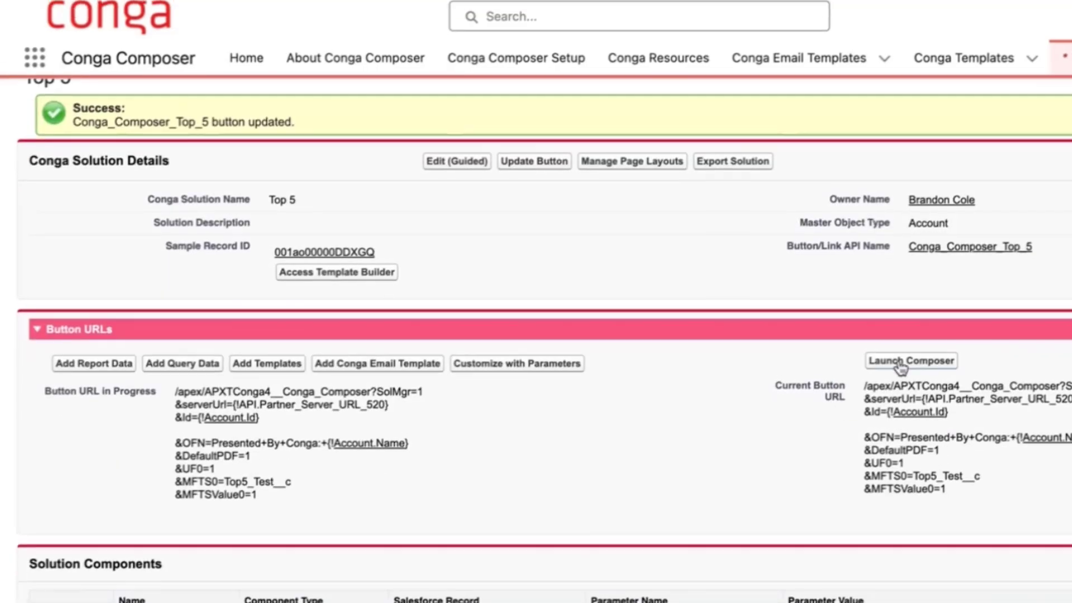
click(910, 360)
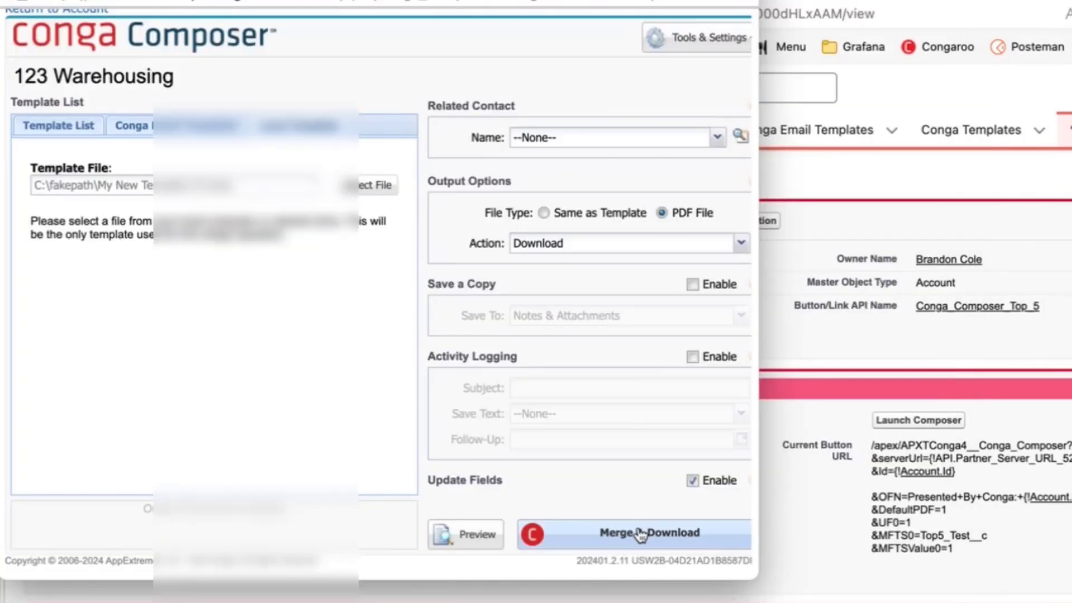
Step: Merge the 123 Warehousing PDF, confirm Top5 Test is ticked, and reopen the Top 5 solution
click(637, 533)
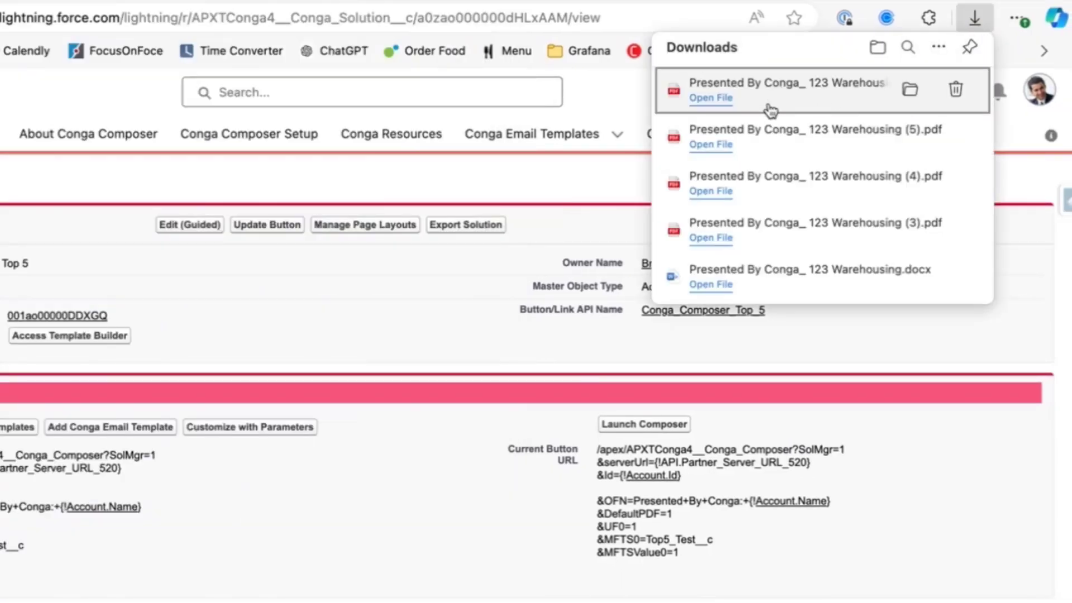
mouse_move(667, 92)
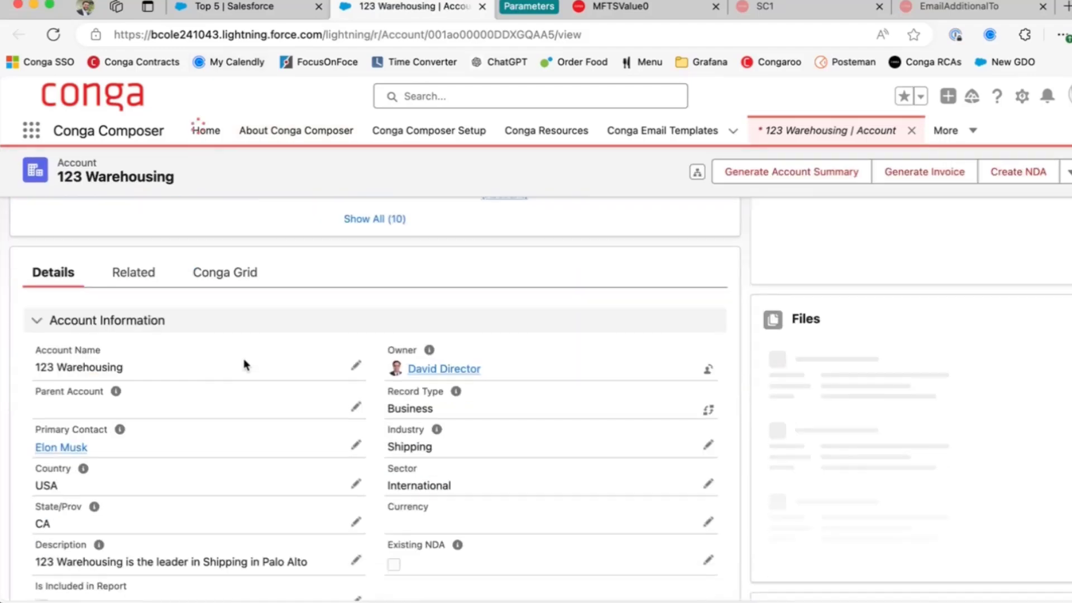
scroll(down, 3)
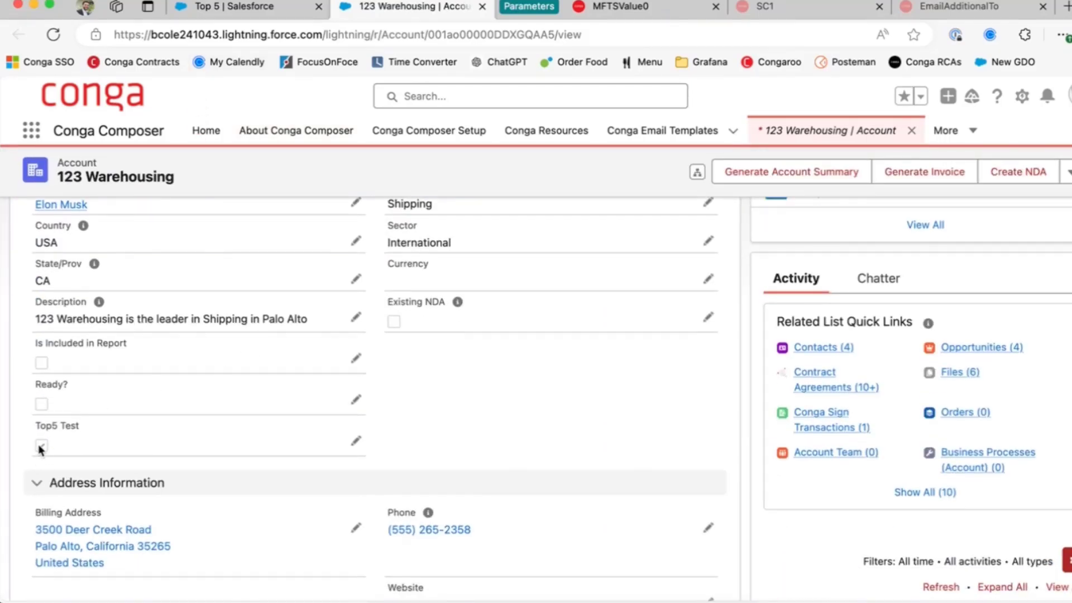
click(41, 445)
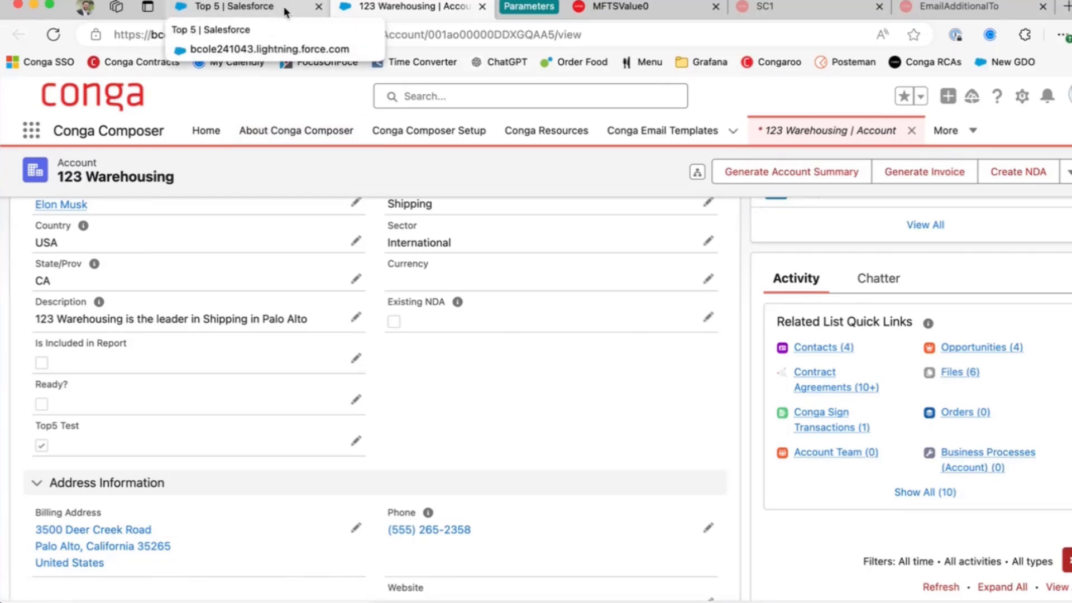
click(240, 6)
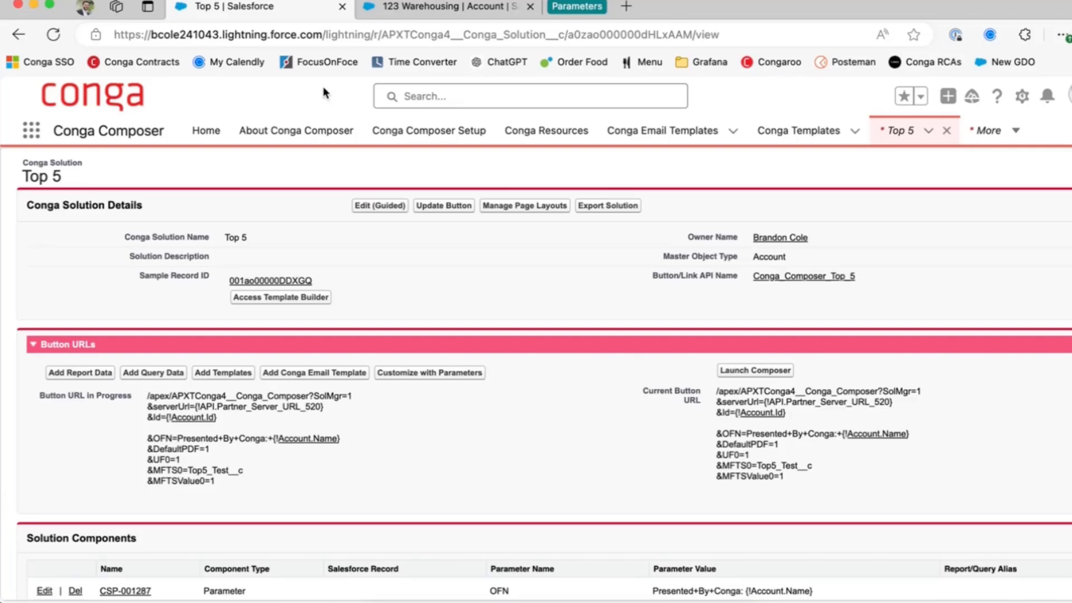
Step: Open the SC1 documentation and review its save-location values from Attachments to AmazonS3
click(576, 7)
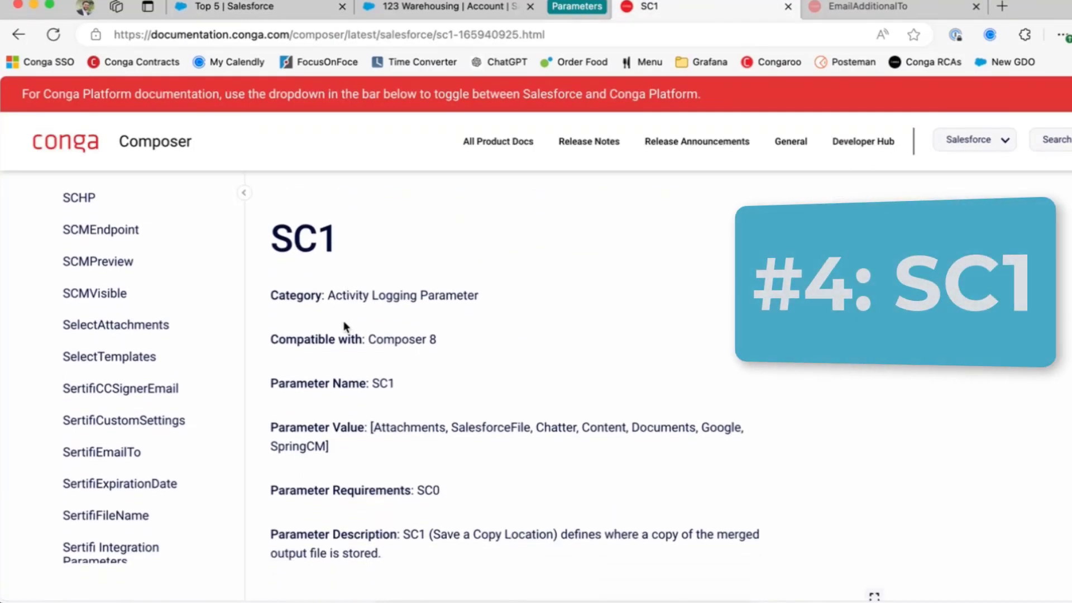
scroll(down, 3)
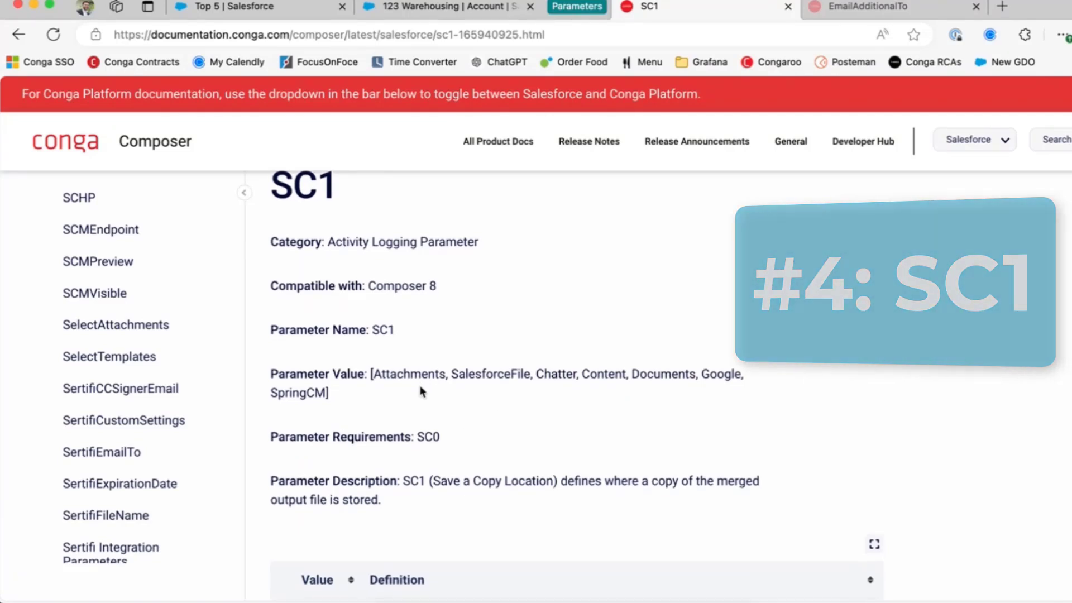
scroll(down, 3)
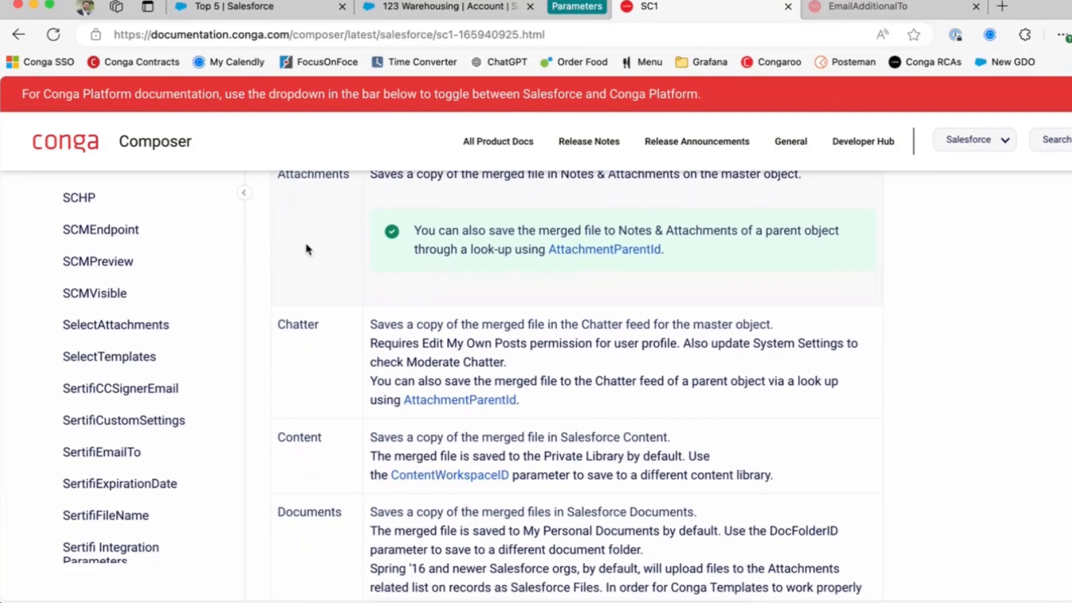
scroll(down, 3)
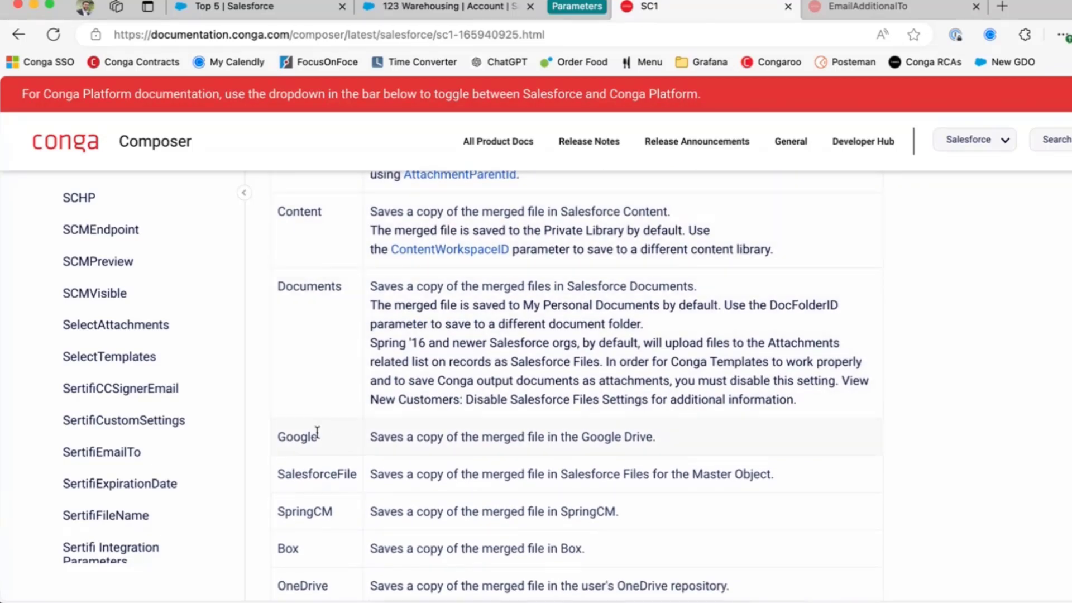
scroll(down, 3)
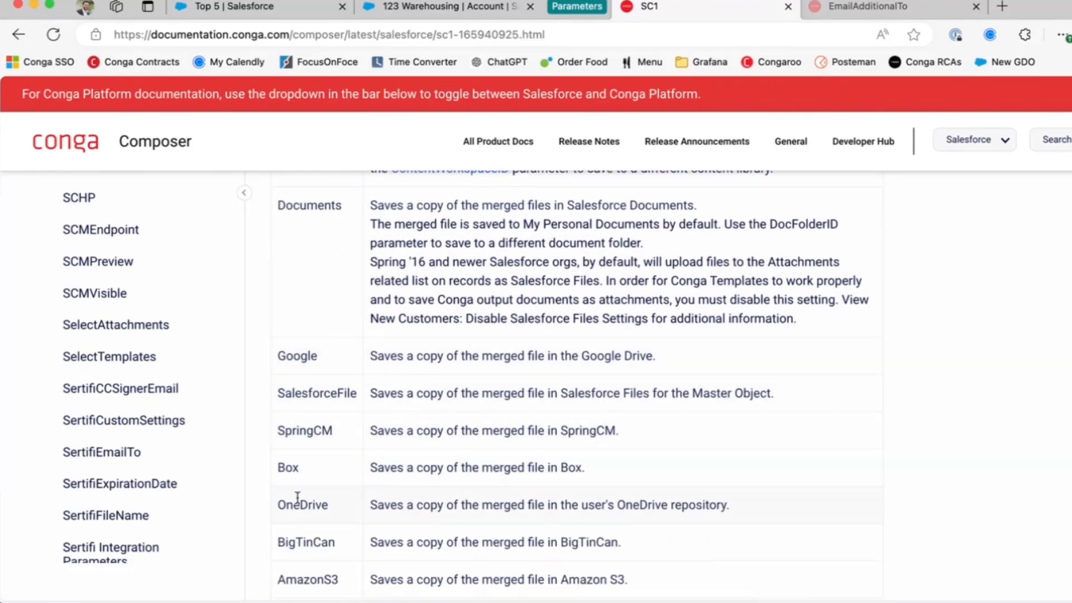
mouse_move(668, 524)
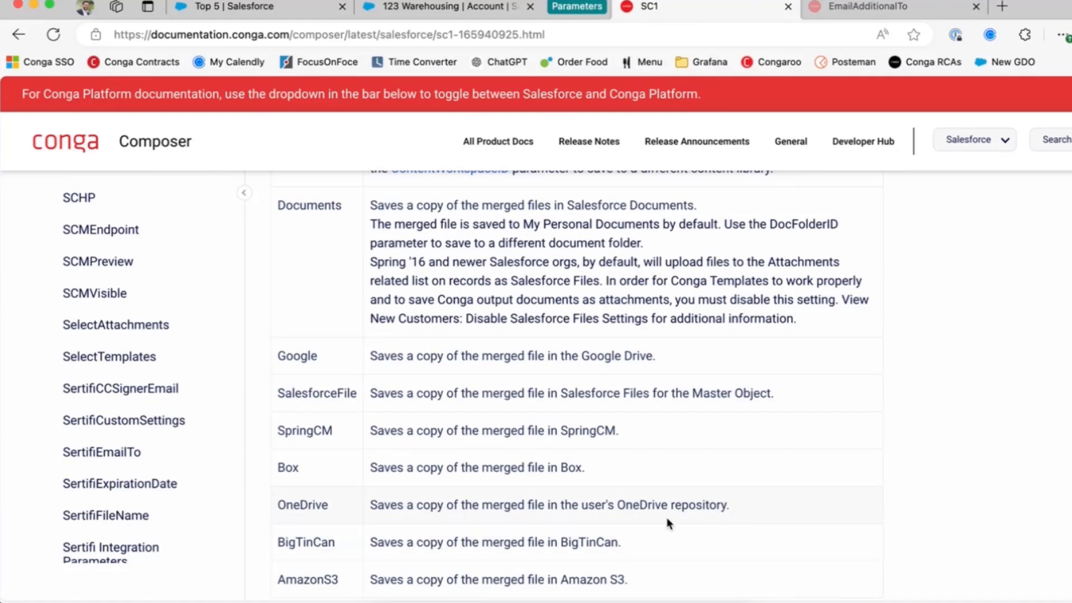
scroll(down, 3)
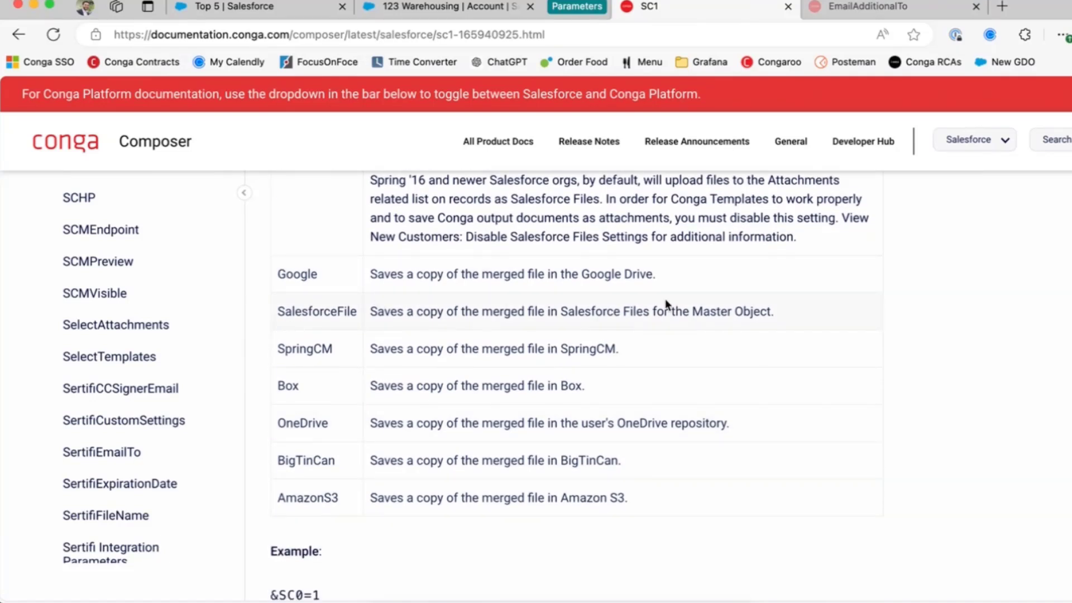
scroll(down, 3)
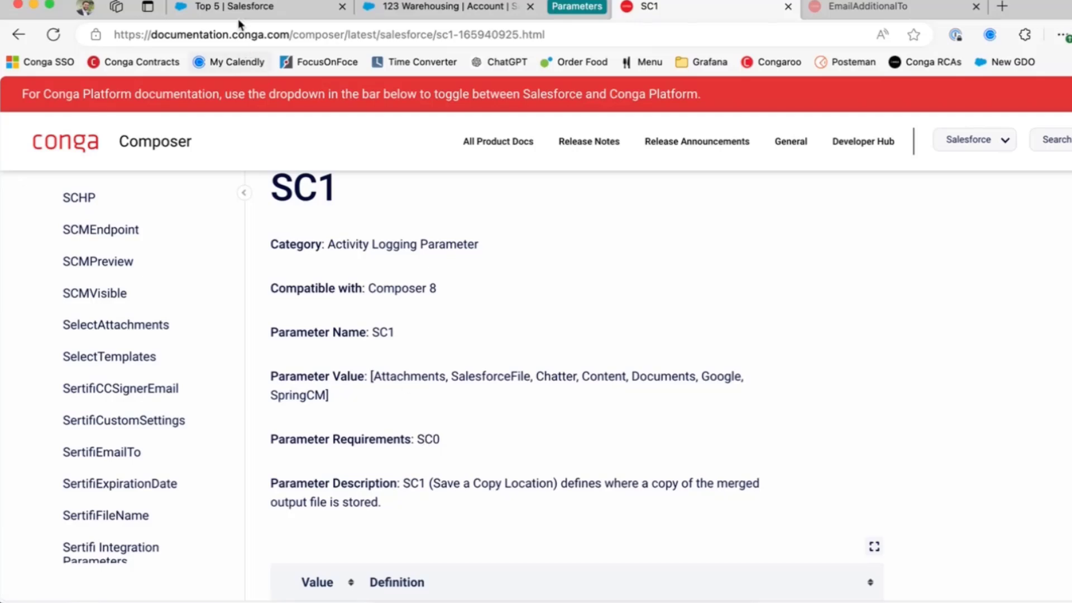
Step: Add the SC0=1 and SC1=Chatter parameters to the Top 5 solution
click(233, 7)
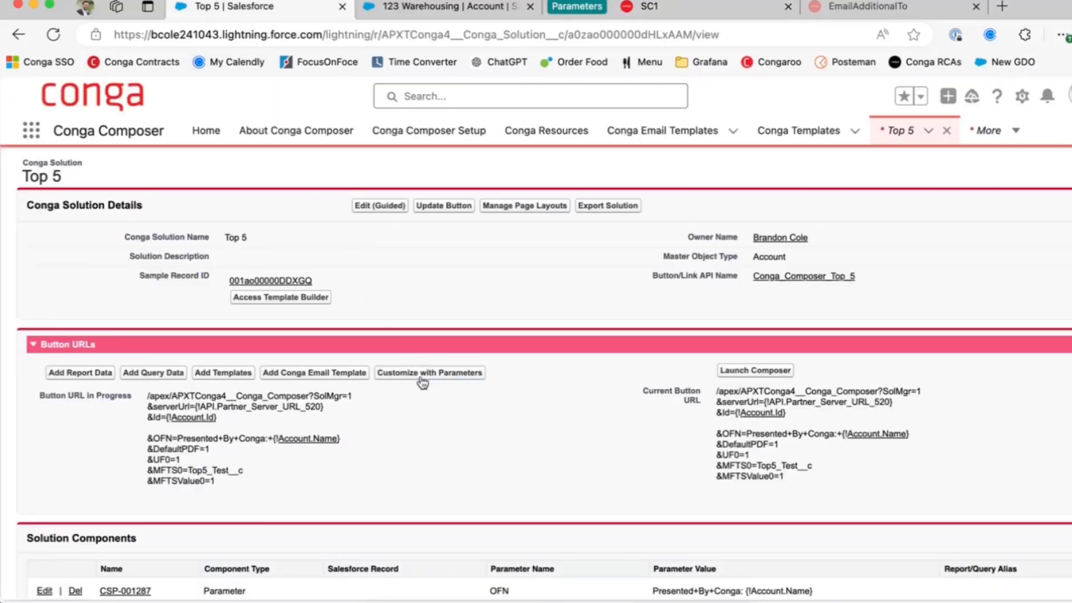
click(430, 372)
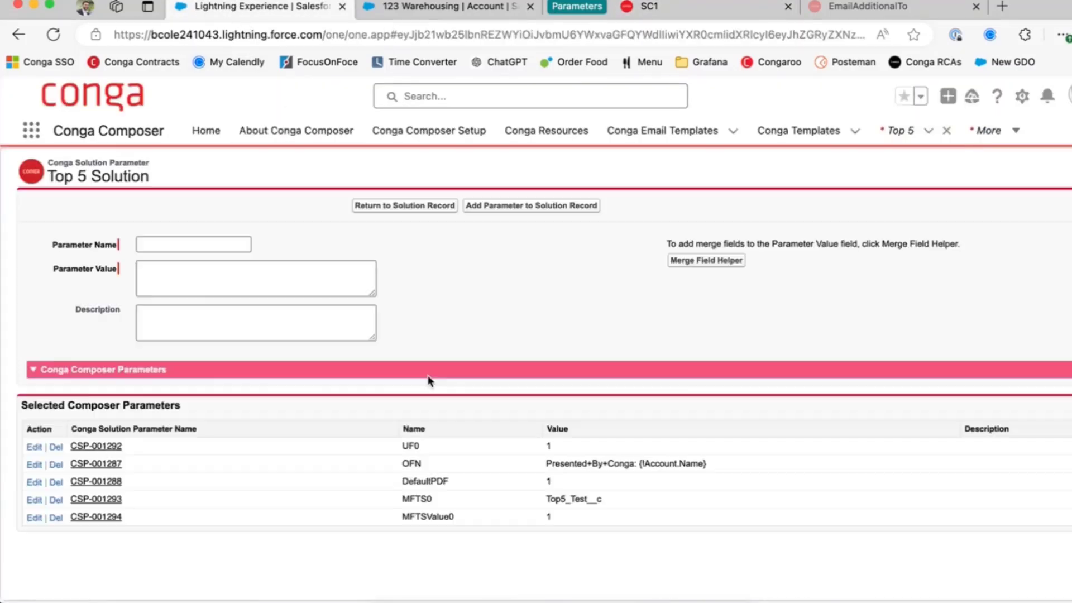
text(SC0)
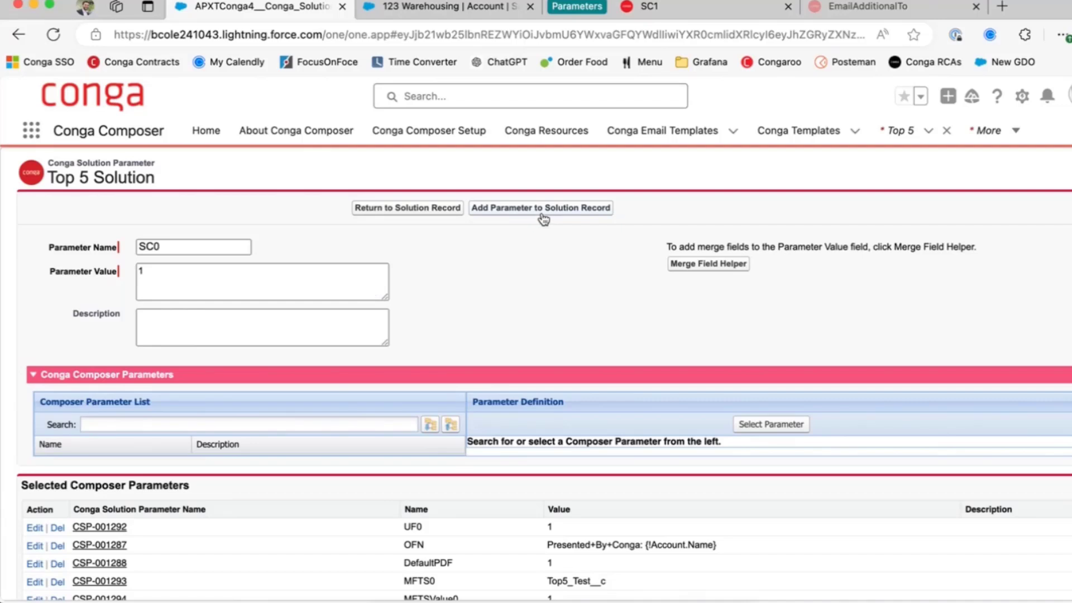
click(540, 208)
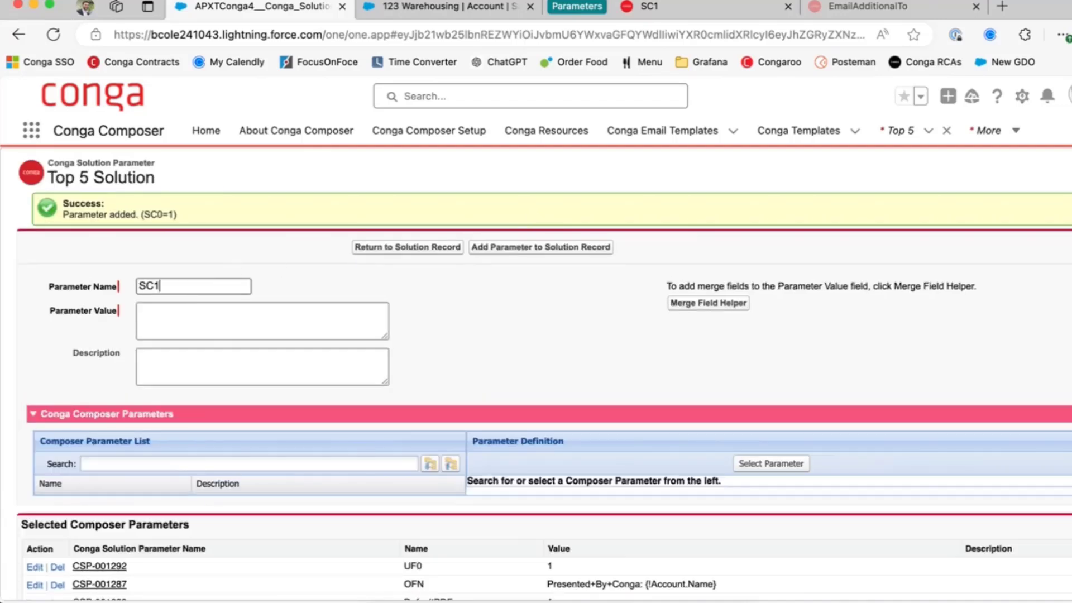
text(Chatter)
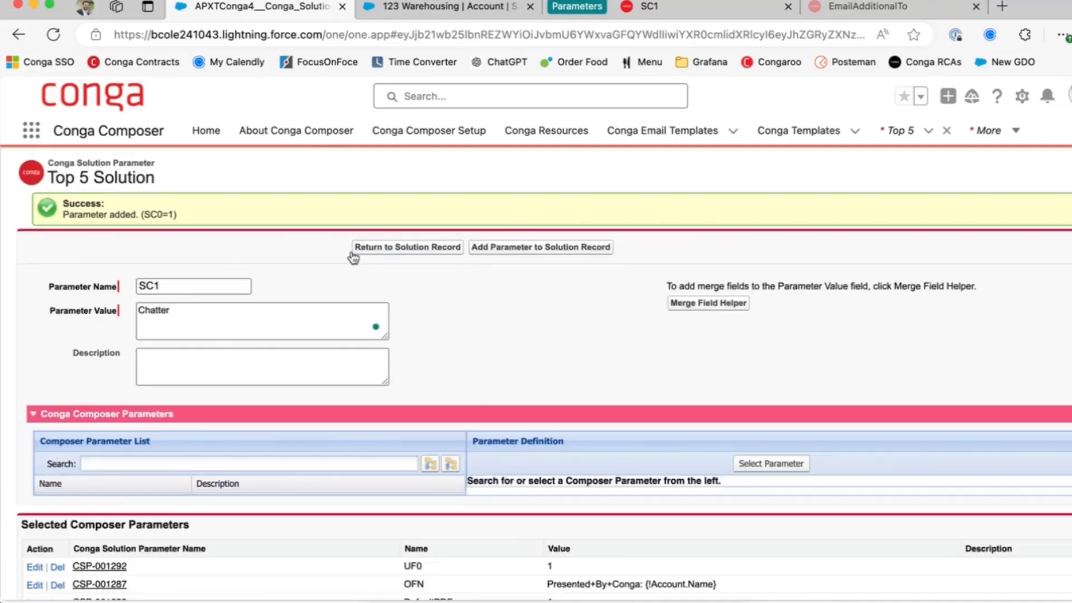
click(540, 247)
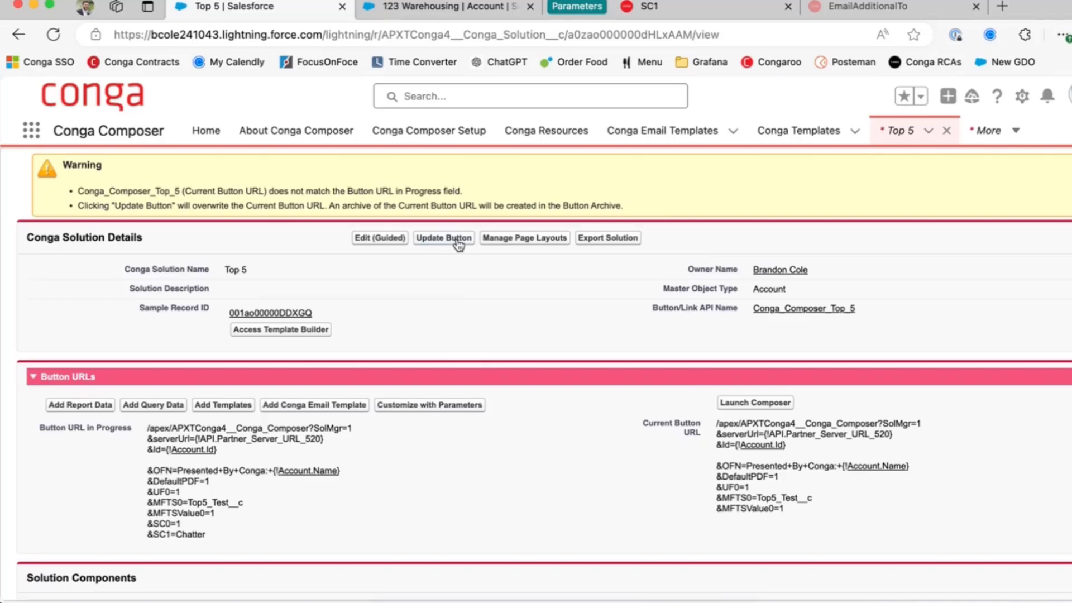
Step: Update the button, launch Composer, keep Chatter as the save destination, and pick a file
click(755, 402)
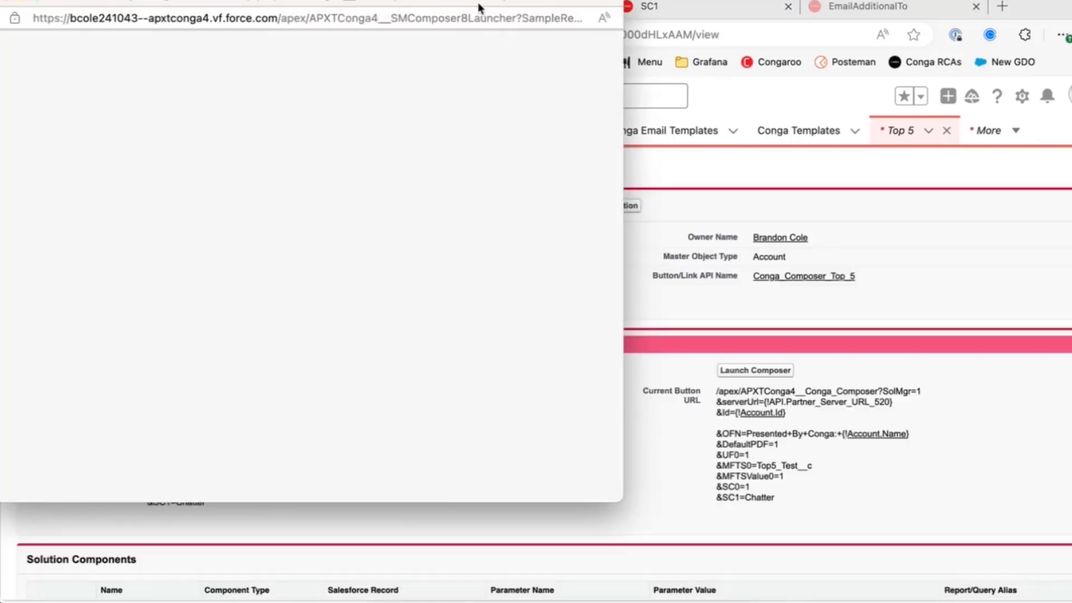
click(755, 370)
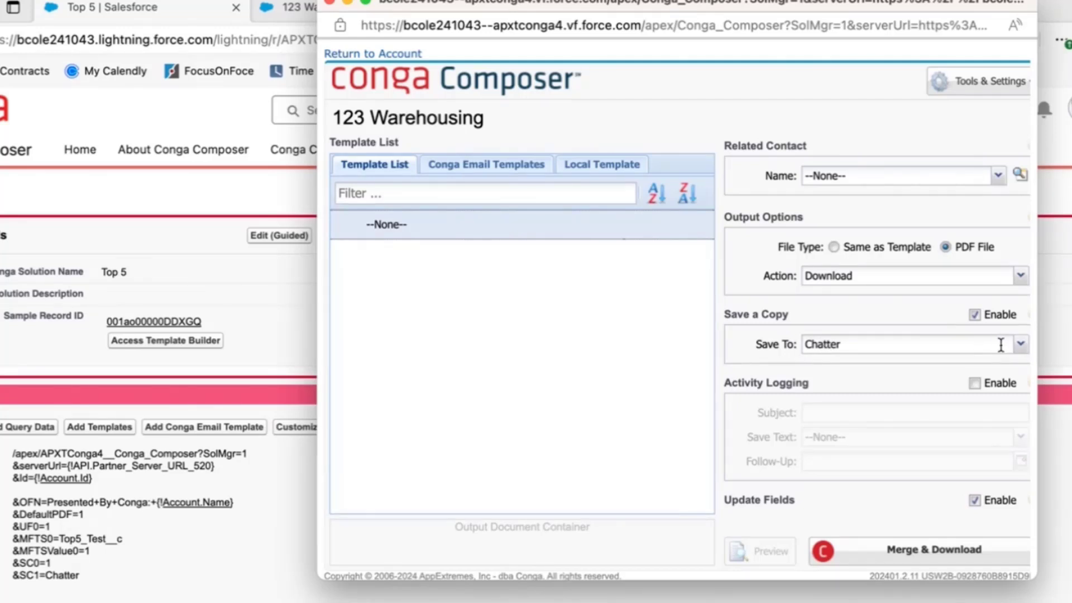
click(1020, 344)
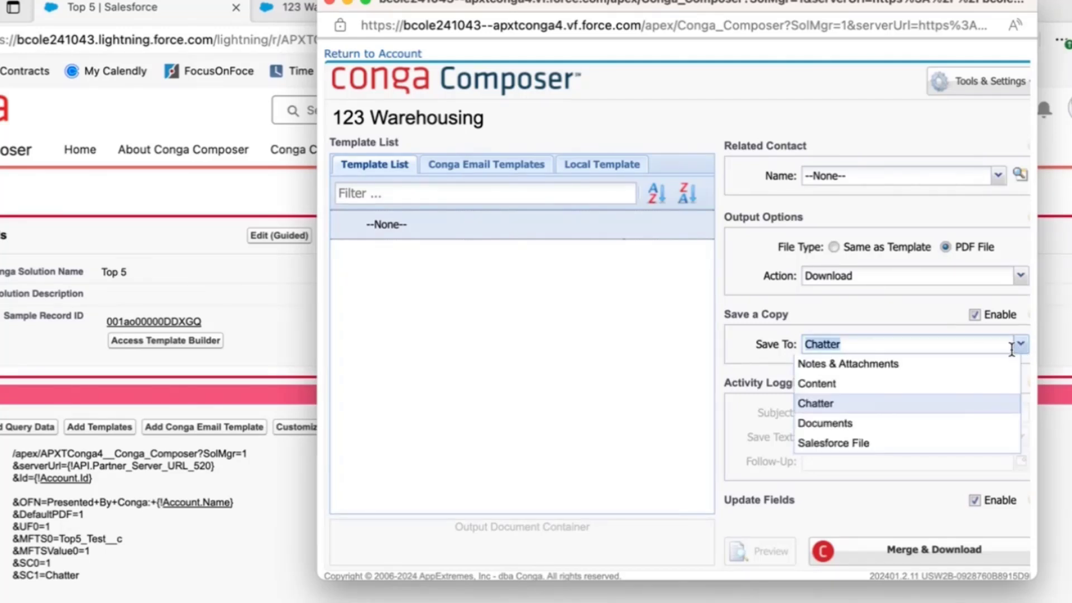
mouse_move(831, 411)
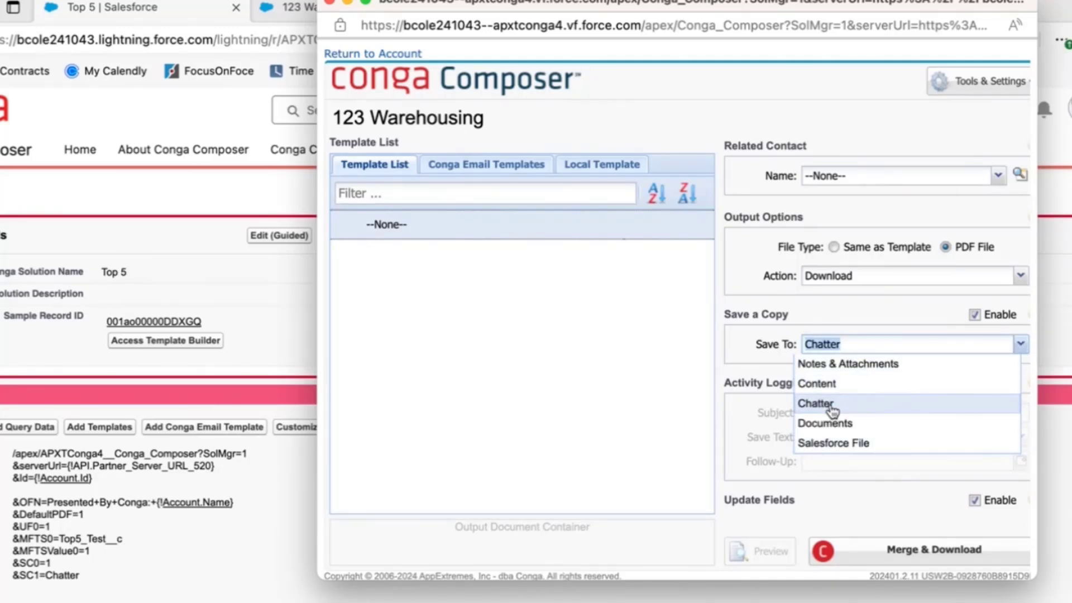
click(601, 165)
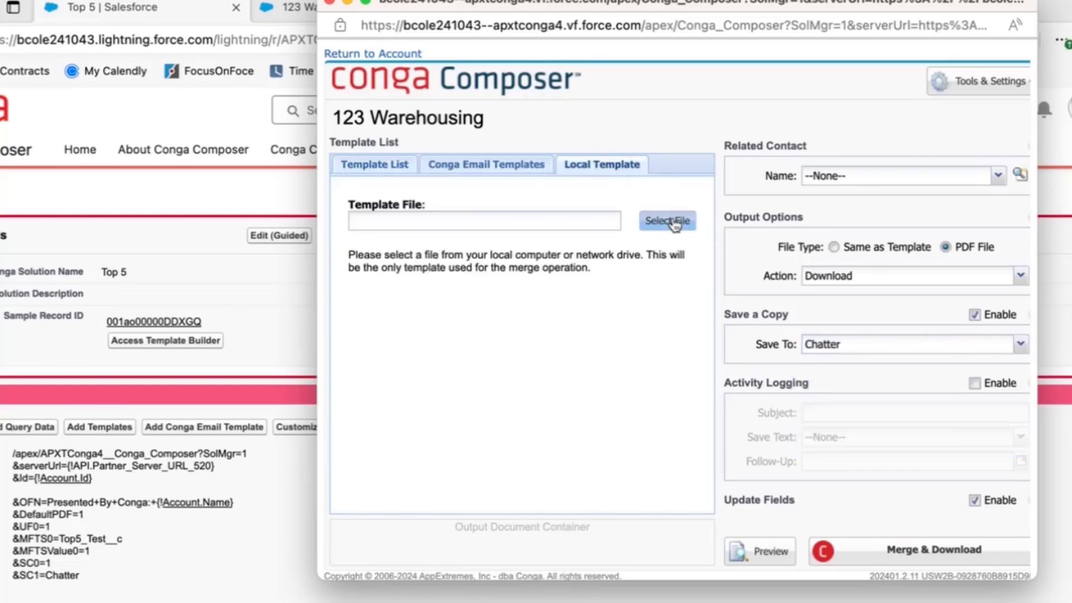
click(934, 549)
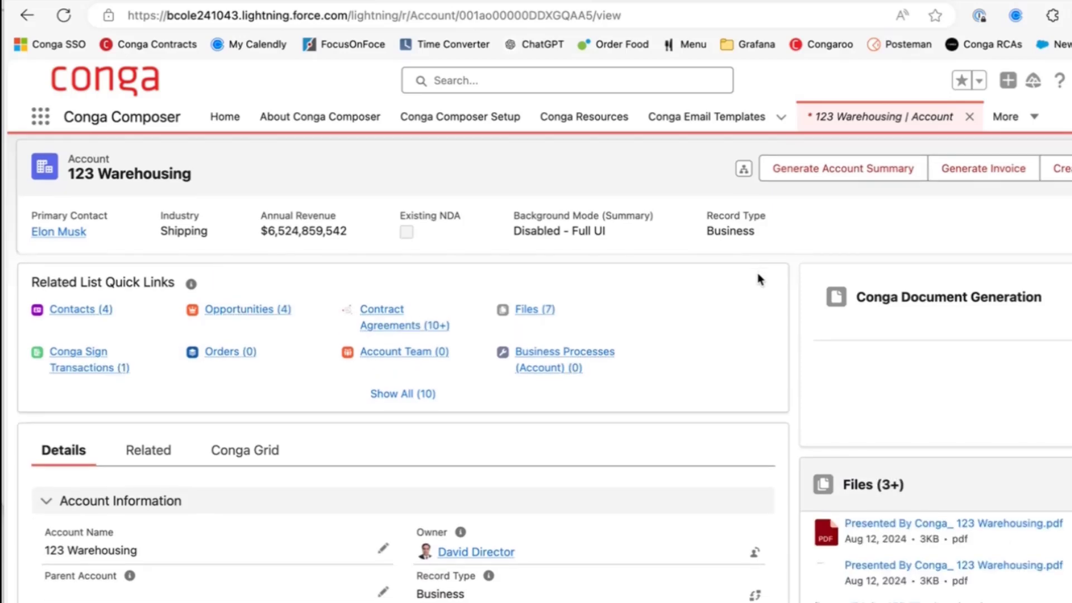
Step: View the 123 Warehousing Chatter feed showing the generated PDF post
scroll(down, 3)
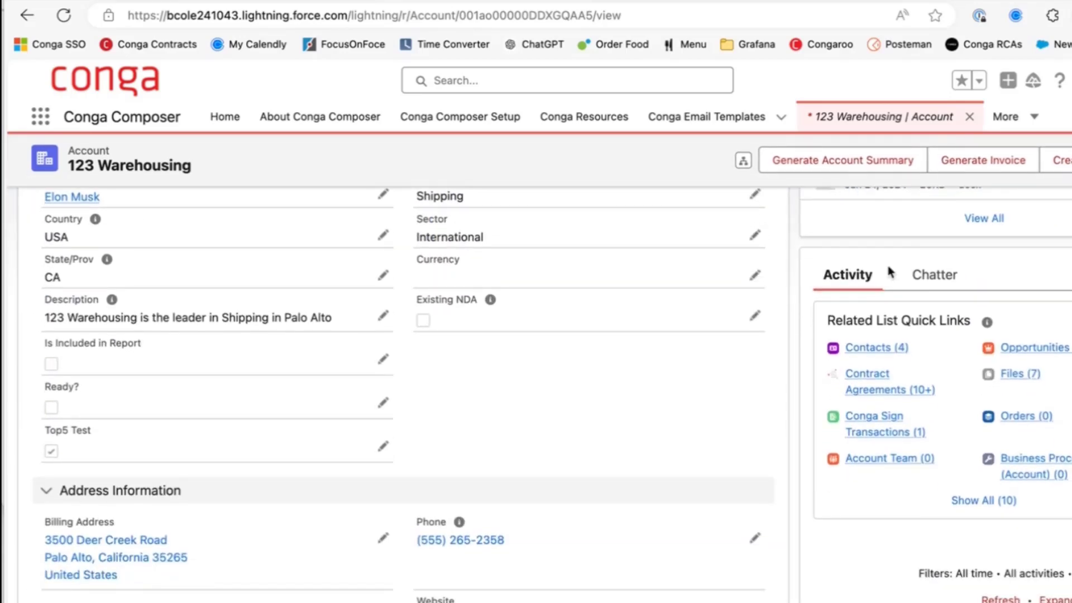
click(932, 274)
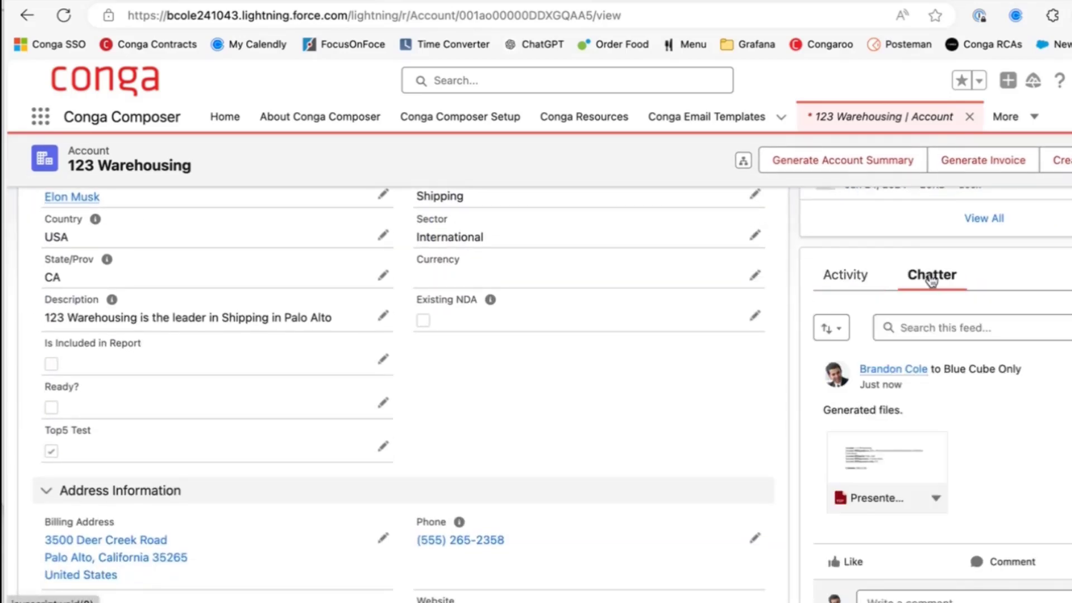
scroll(down, 3)
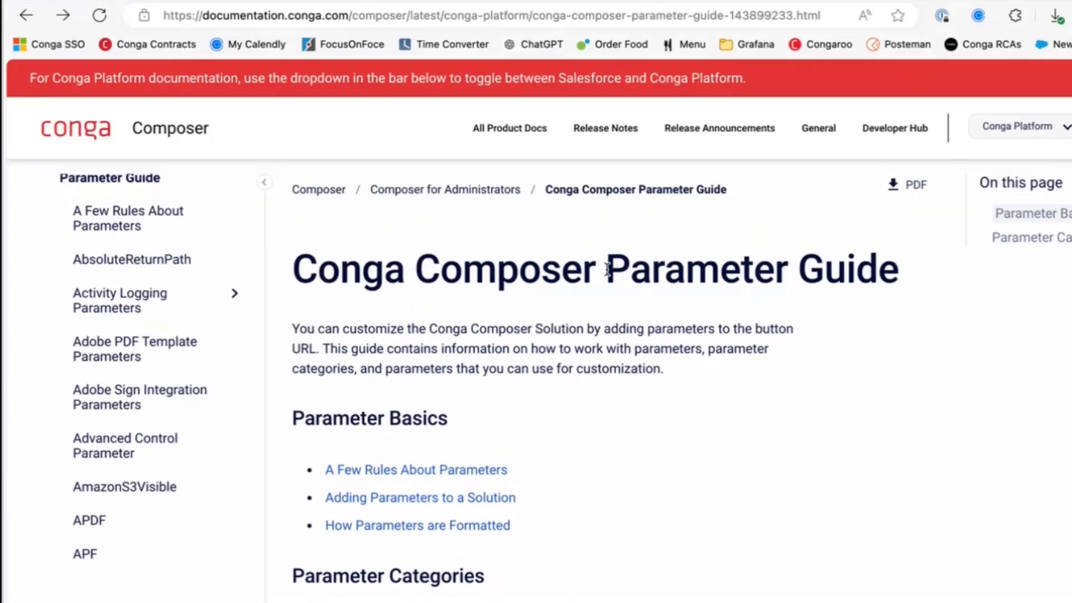
Step: Open Email Parameters, review the sample button URL and parameter list, then return to Top 5
scroll(down, 3)
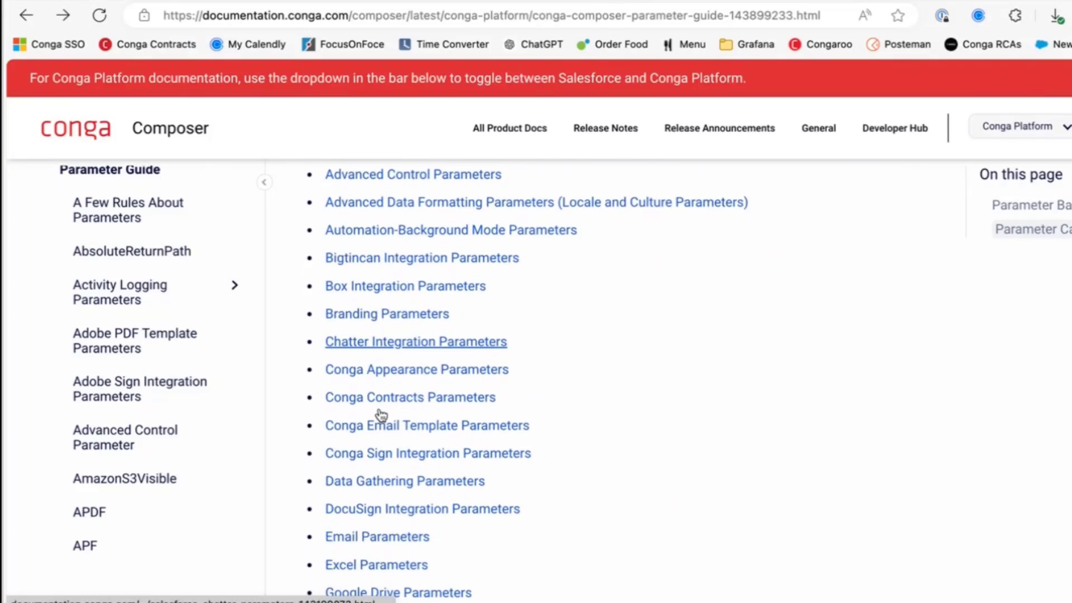
click(376, 536)
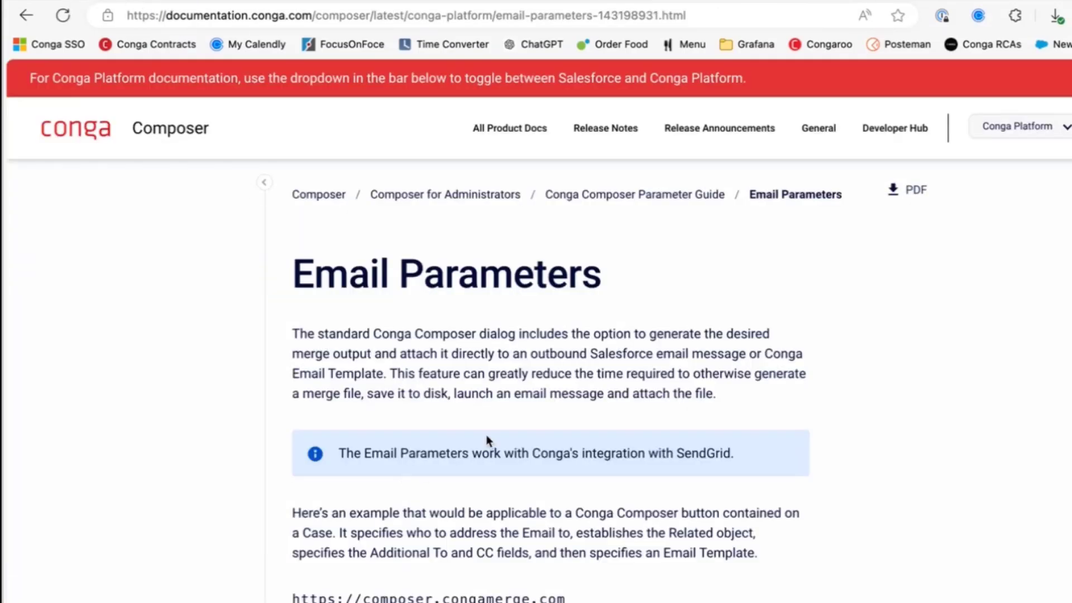
scroll(down, 3)
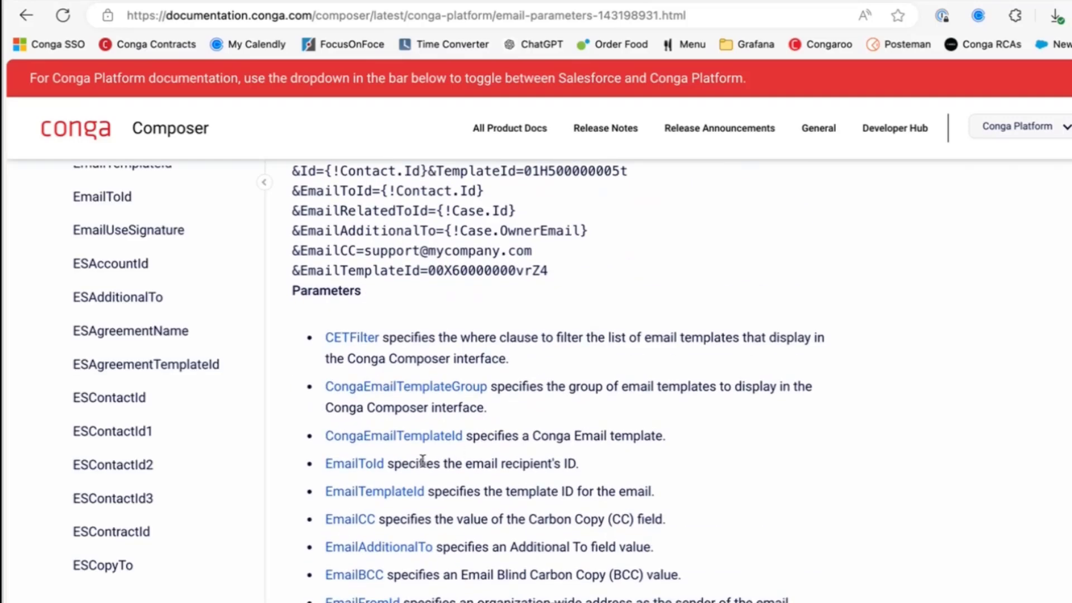
mouse_move(375, 491)
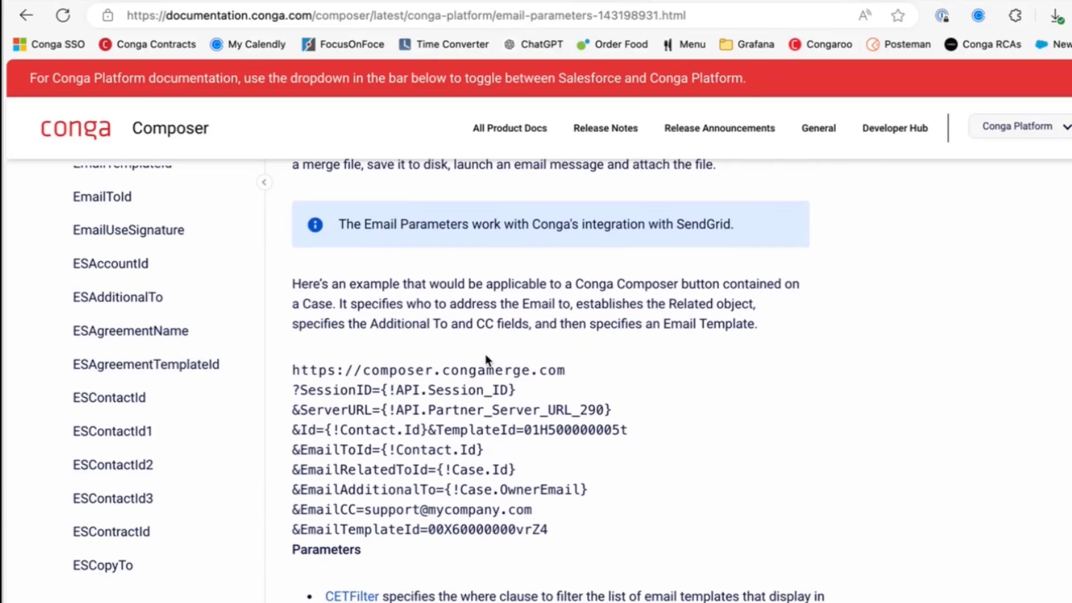
scroll(down, 3)
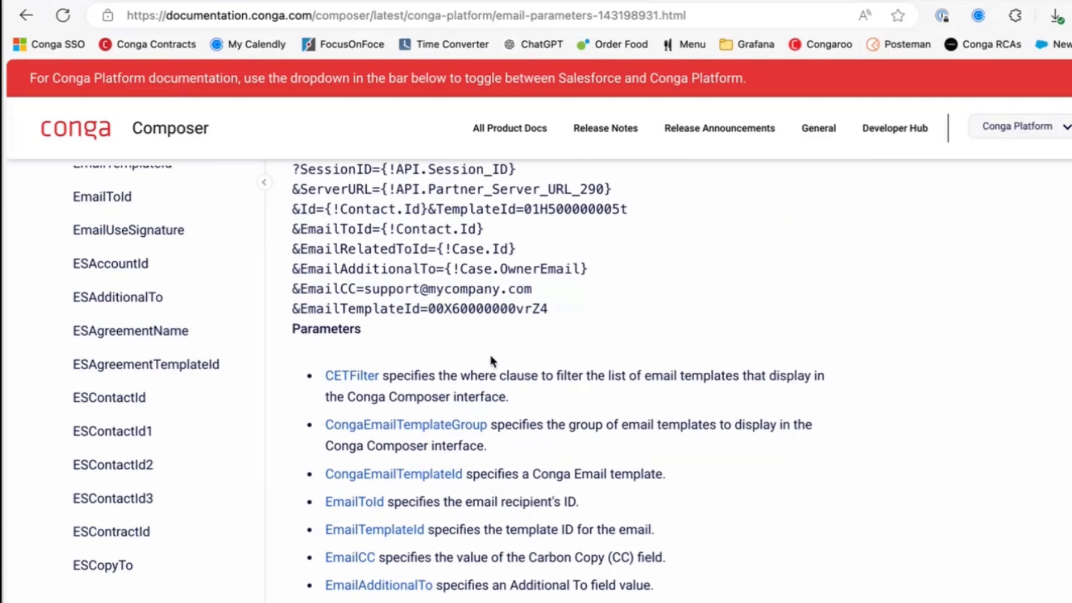
click(378, 584)
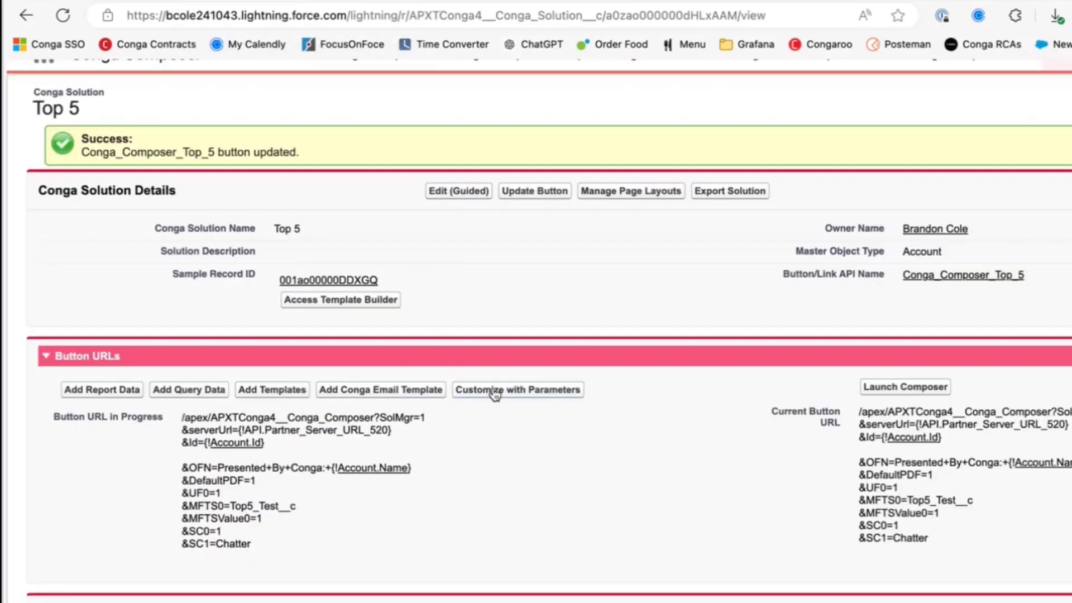
click(518, 389)
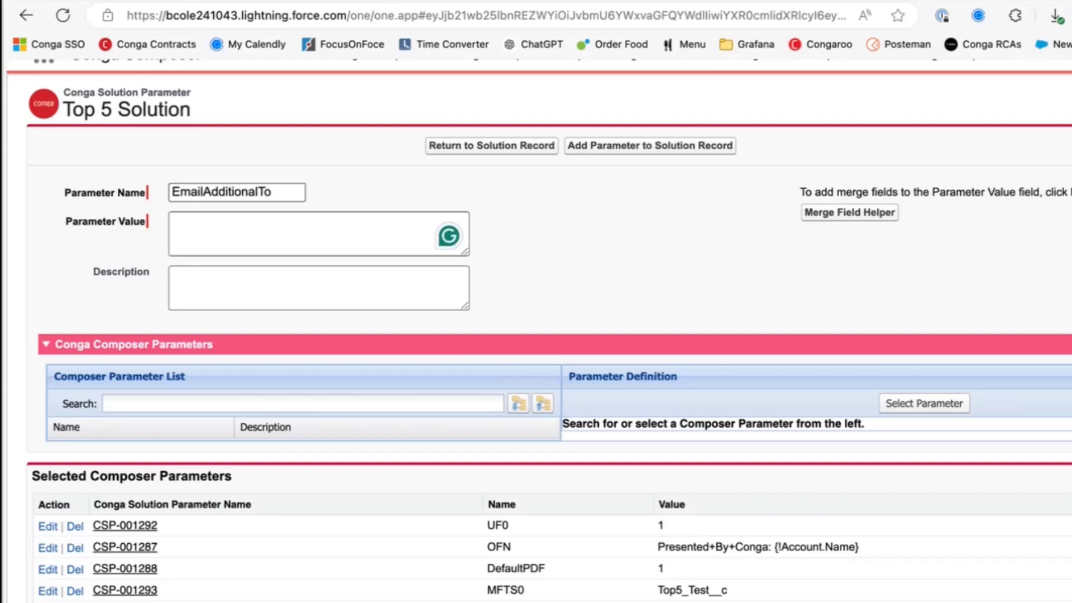
click(318, 233)
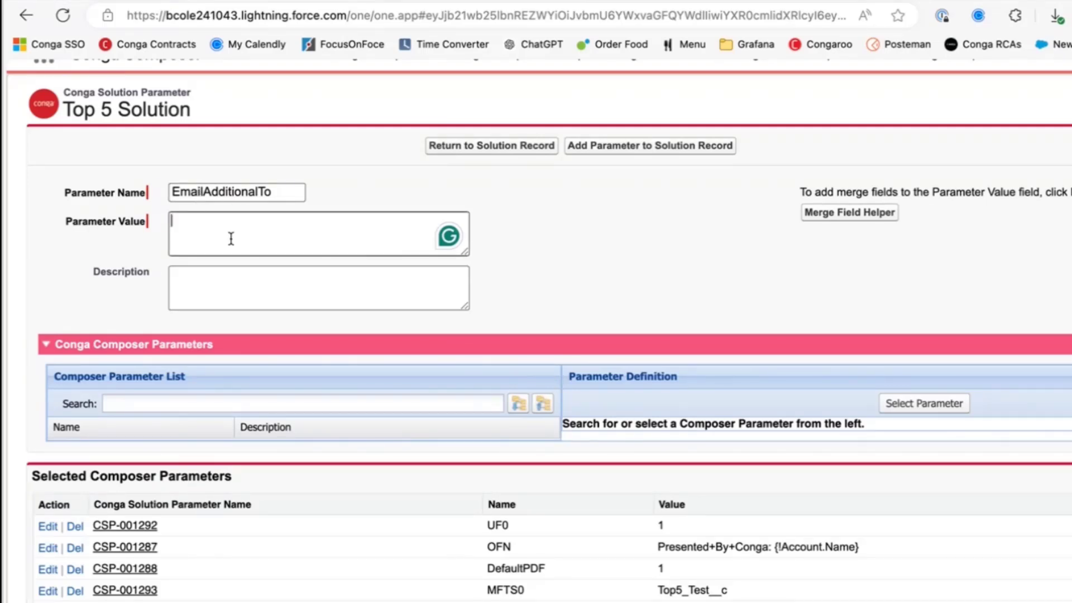
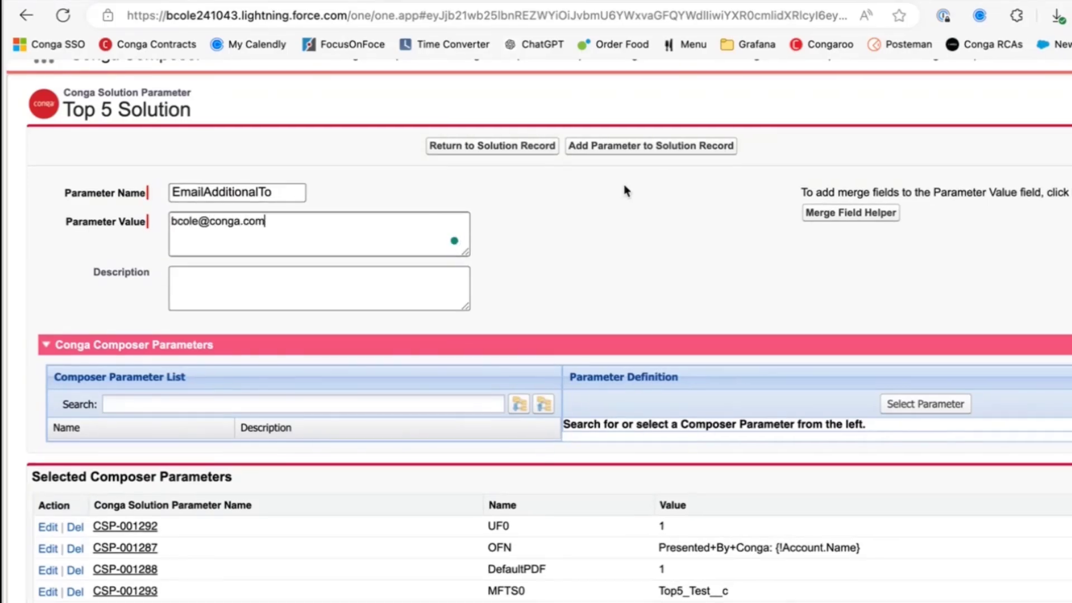
click(649, 146)
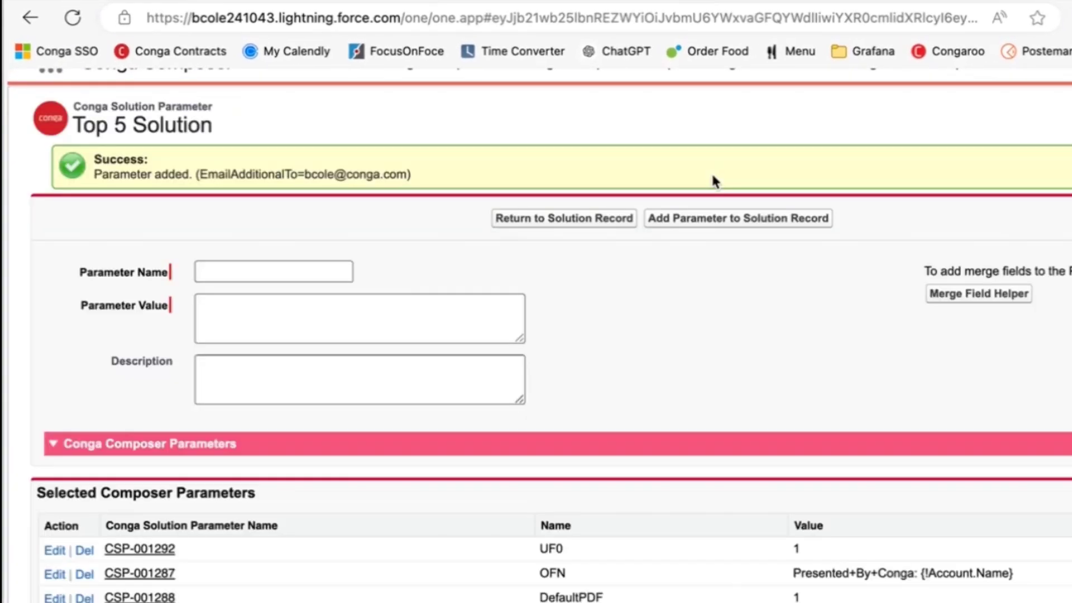
click(564, 218)
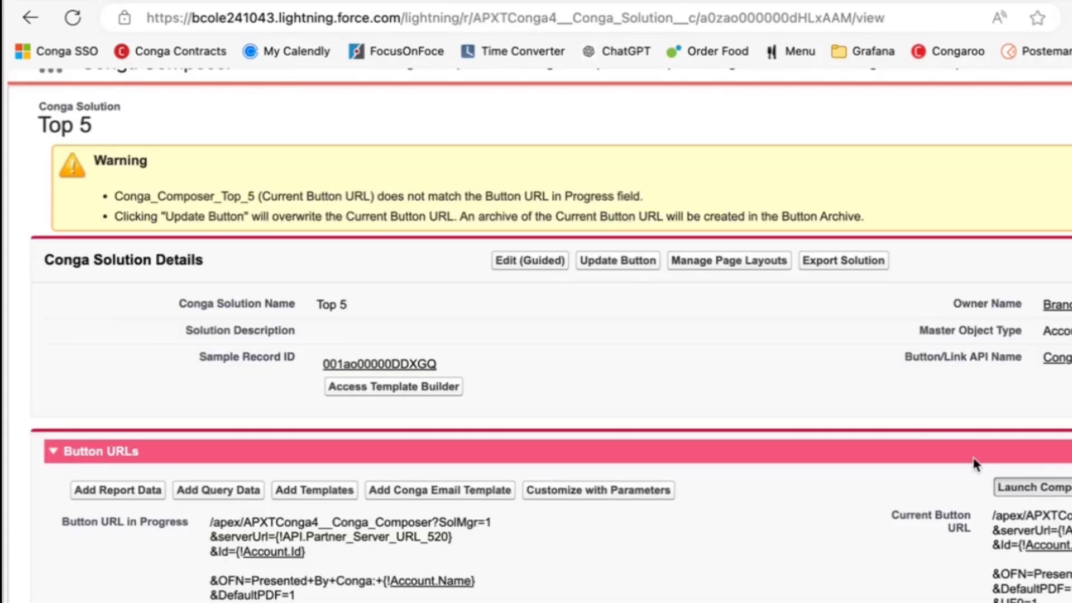
click(616, 259)
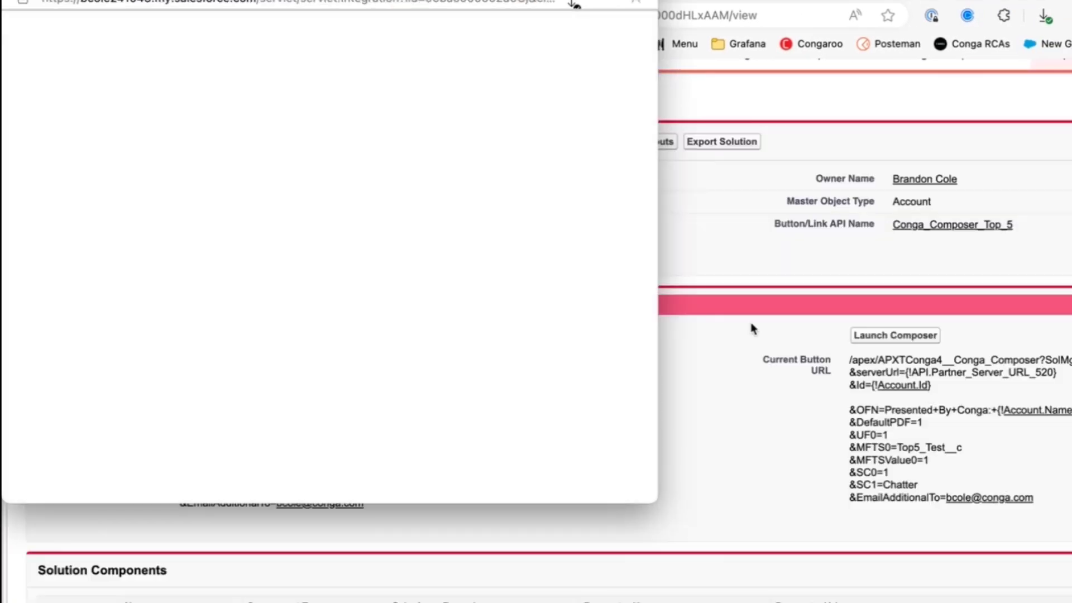
Step: Launch Composer, keep the Email action, and merge local template My New Template (7).docx
click(895, 335)
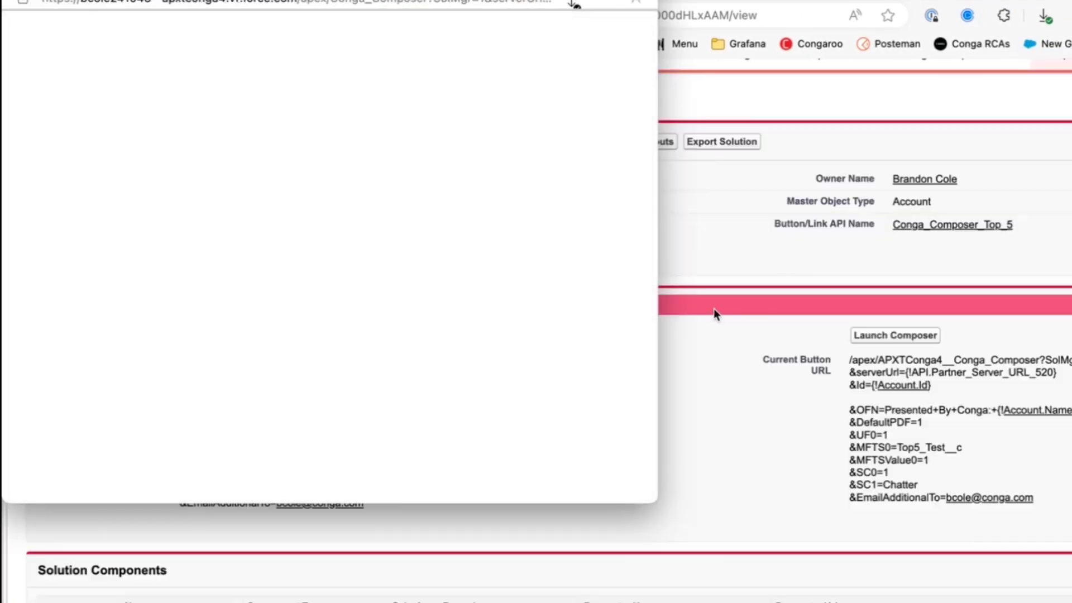
click(895, 335)
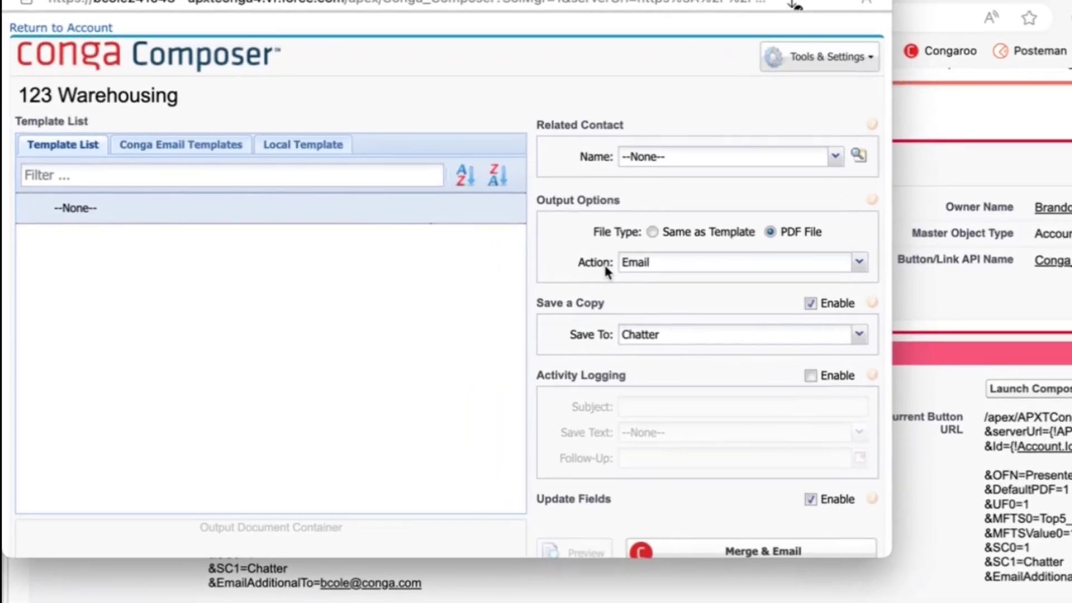
click(741, 262)
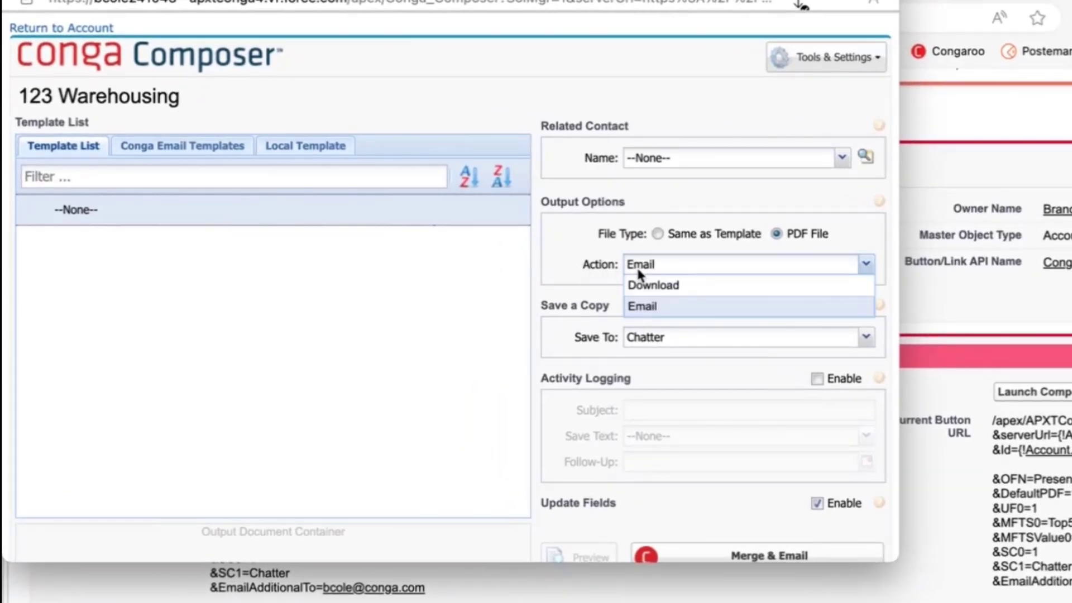
click(642, 306)
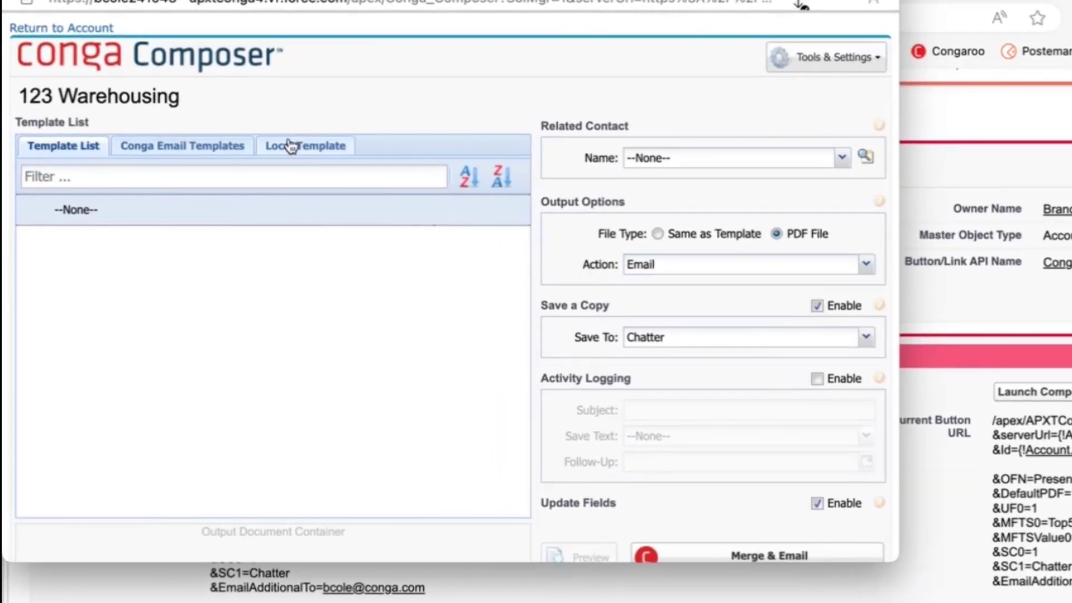
click(305, 146)
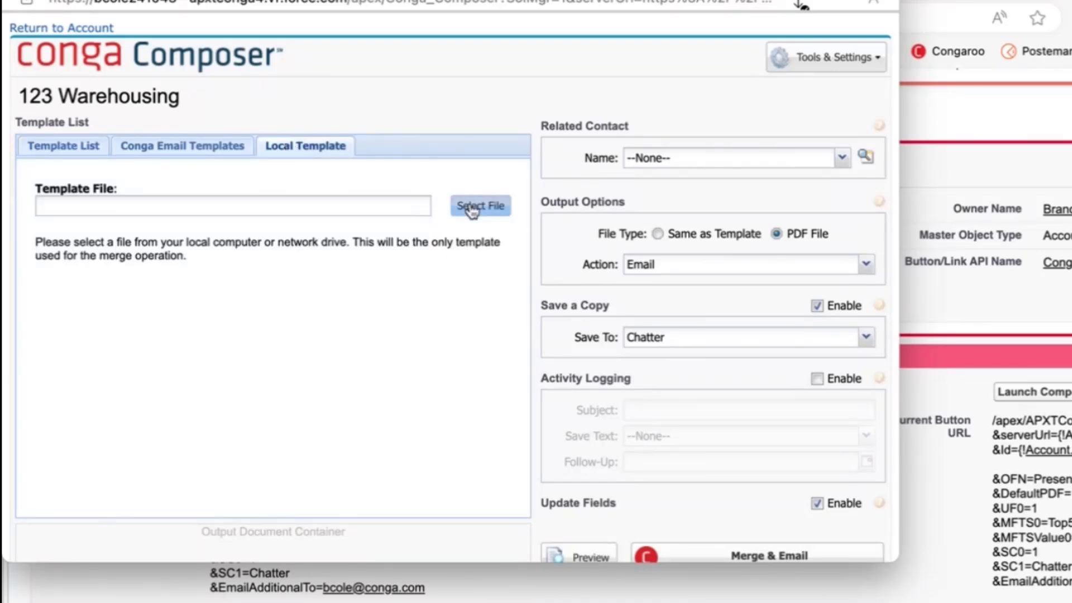
click(481, 206)
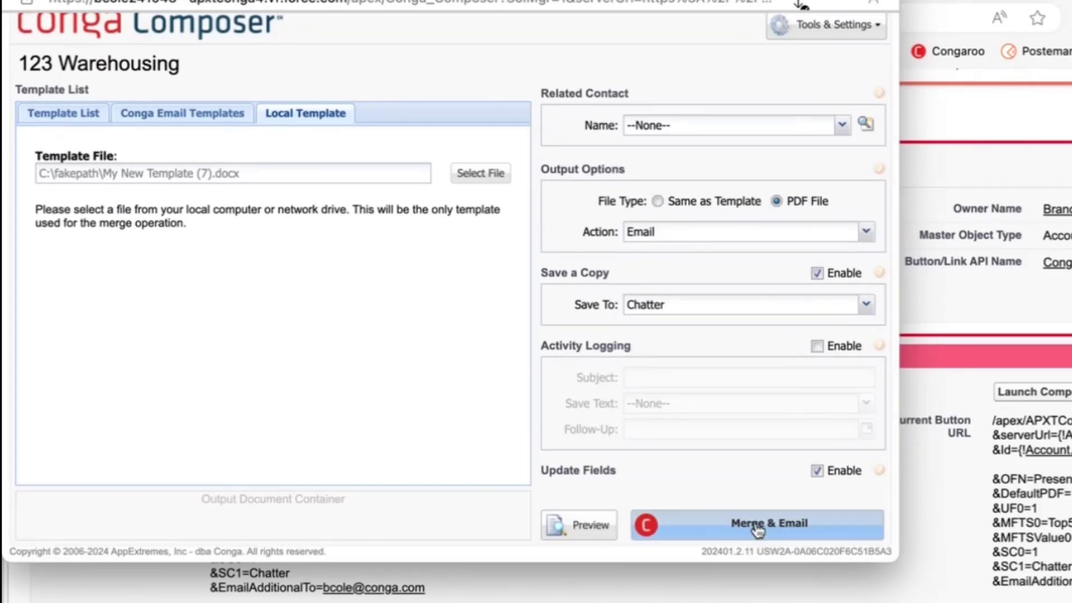
click(756, 524)
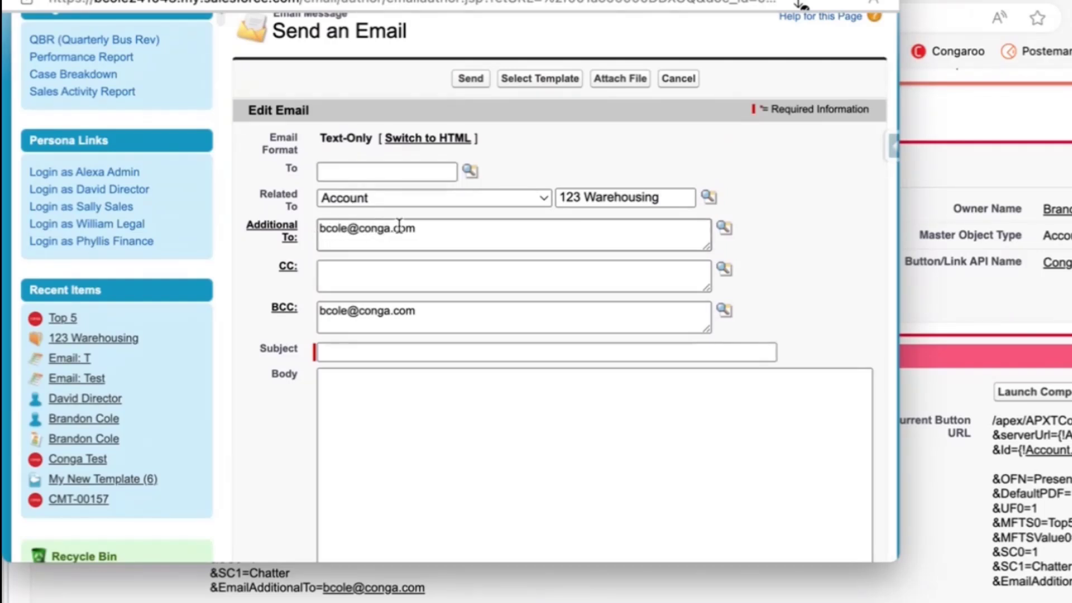
Step: Give the email the subject 'Test' and send it
click(543, 351)
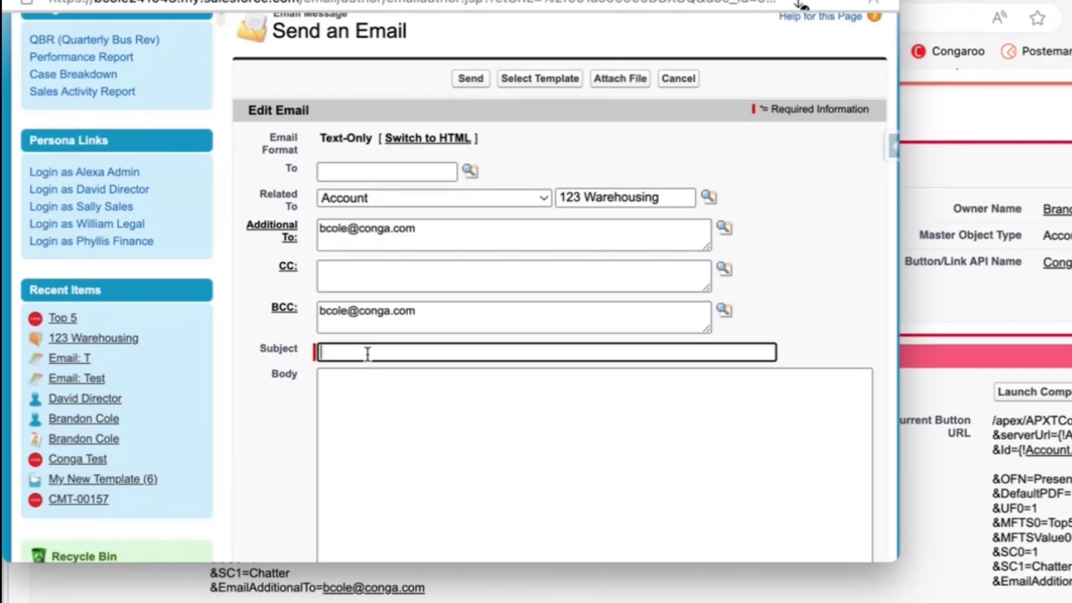
text(Test)
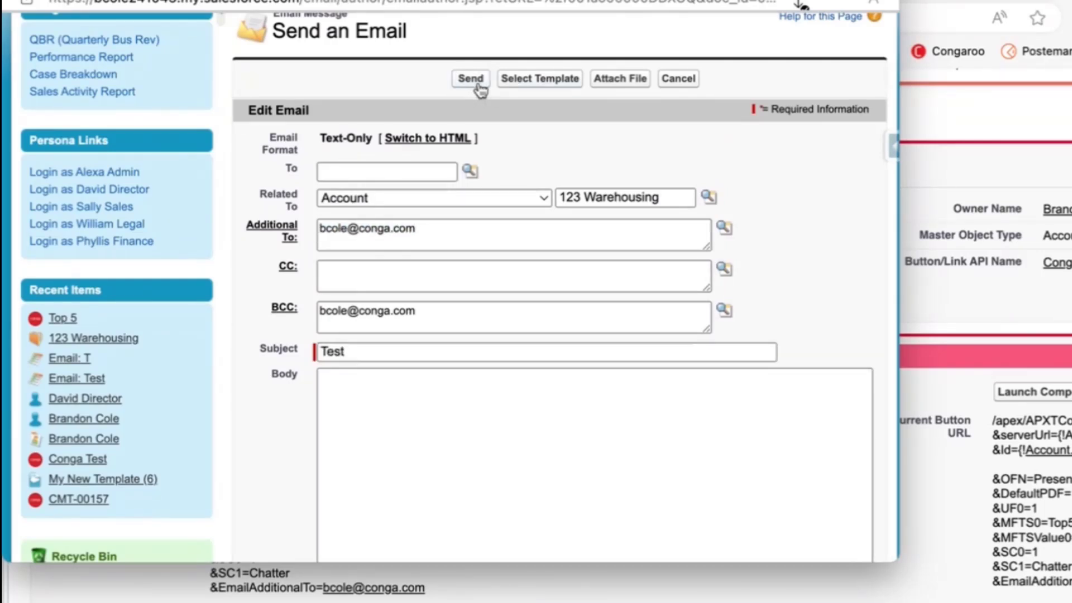
click(469, 79)
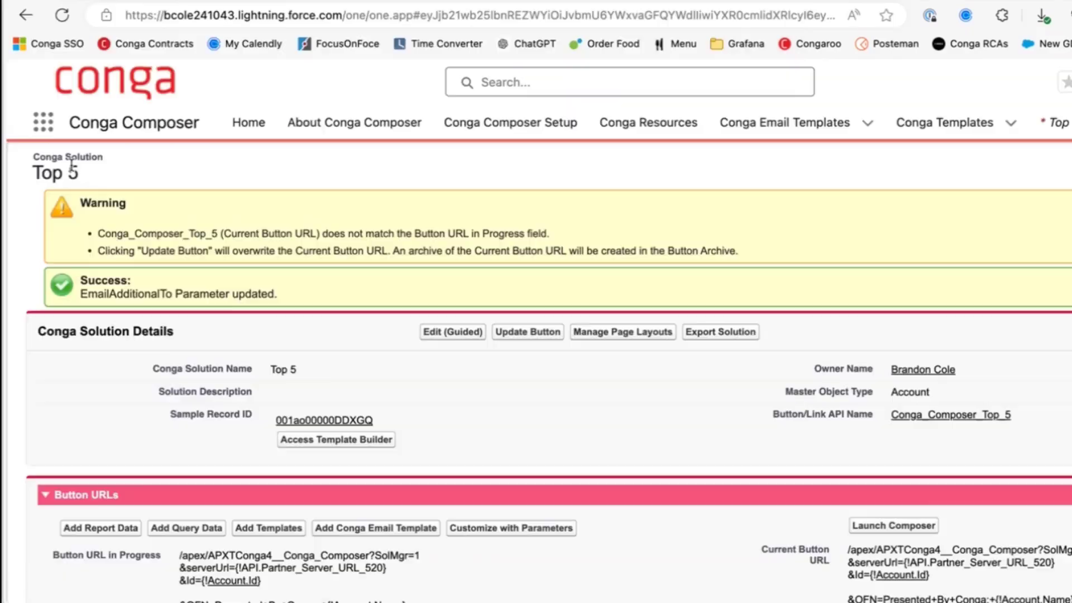
scroll(down, 3)
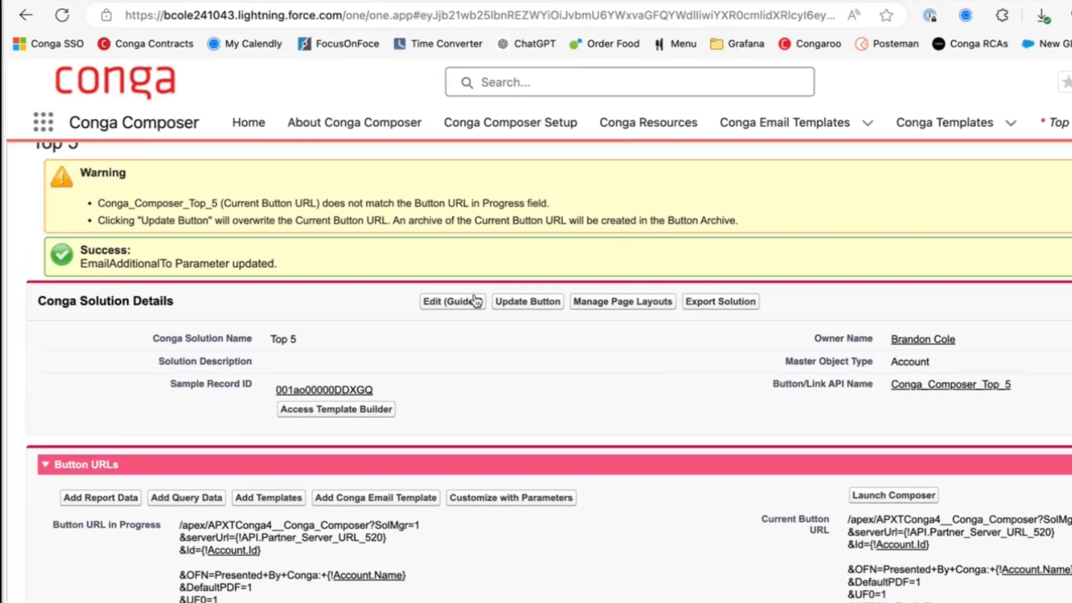
mouse_move(569, 256)
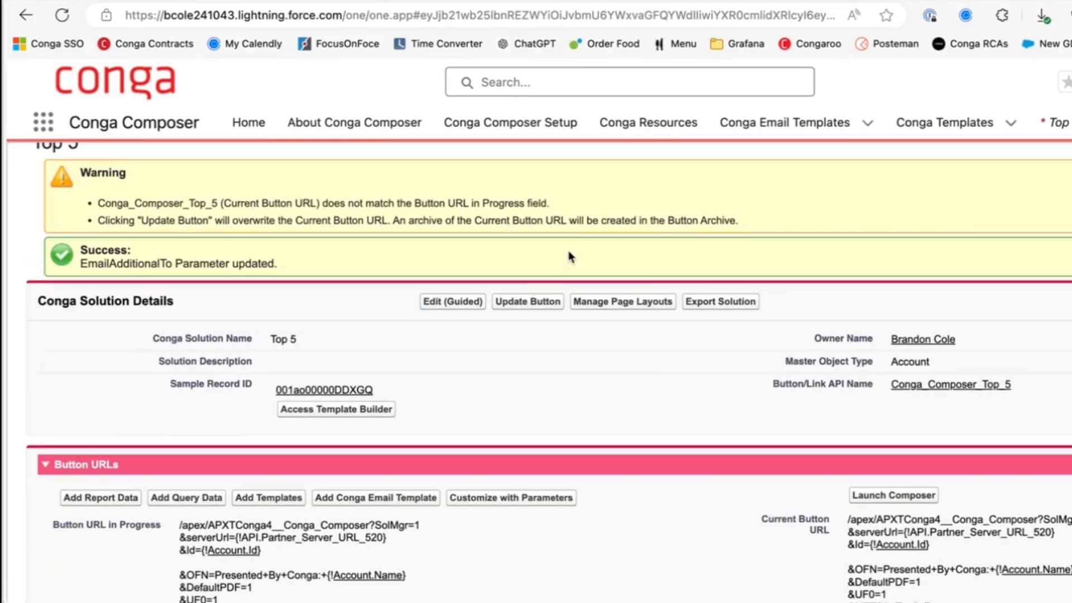